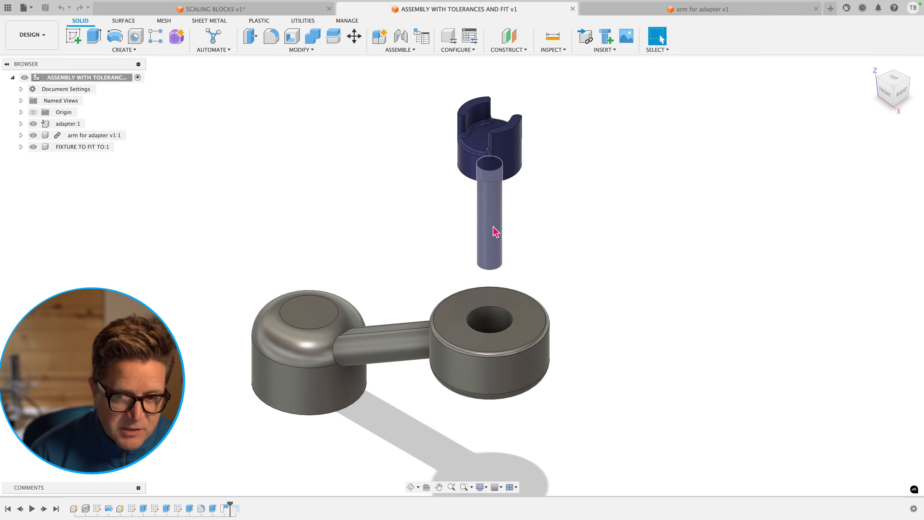
Dismiss the quick-action menu on the peg and clear the selection.
{"action": "right_click", "coordinate": [488, 218]}
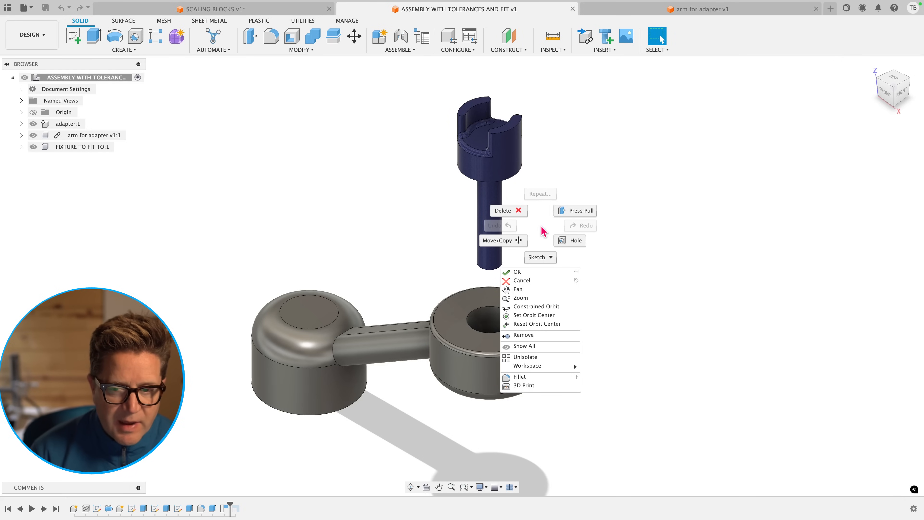
{"action": "left_click", "coordinate": [492, 278]}
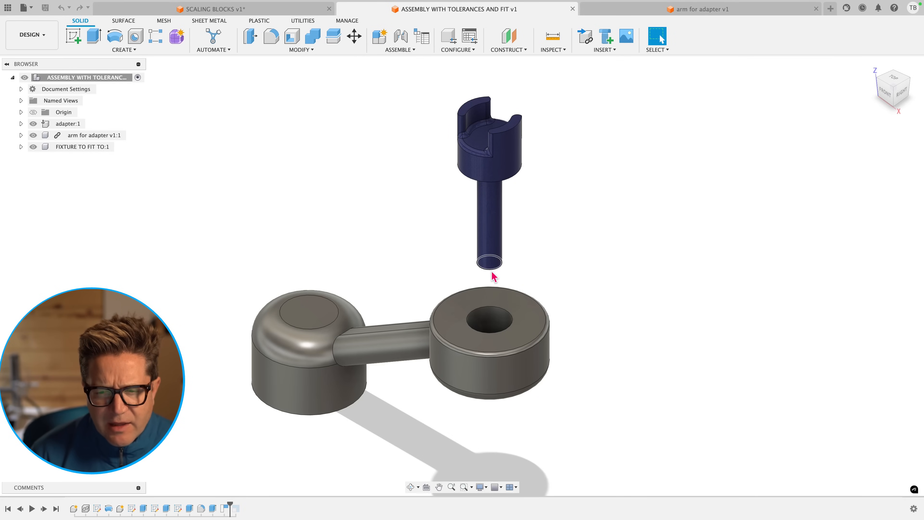
{"action": "left_click", "coordinate": [488, 264]}
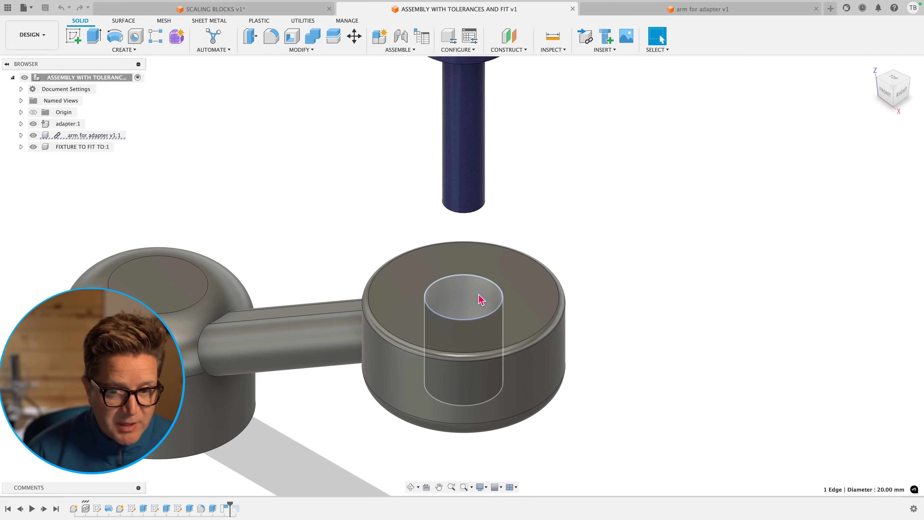
{"action": "left_click", "coordinate": [593, 251]}
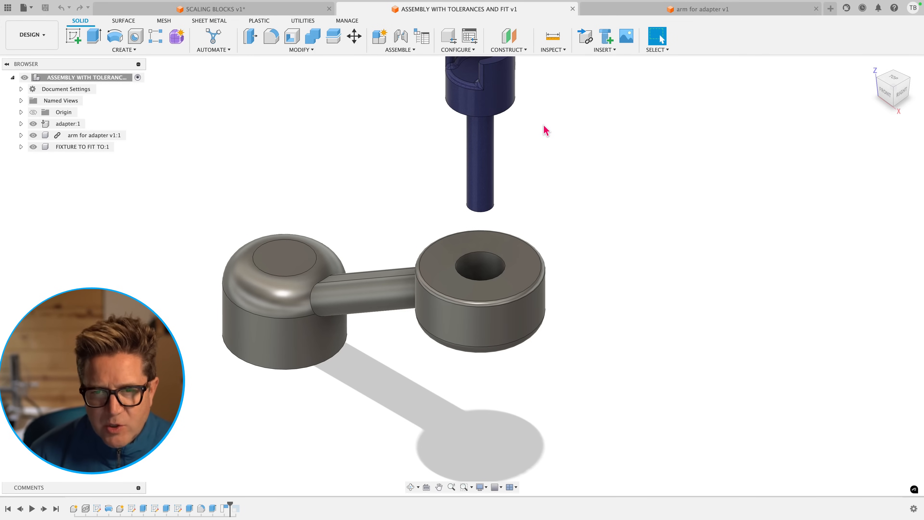
{"action": "mouse_move", "coordinate": [334, 149]}
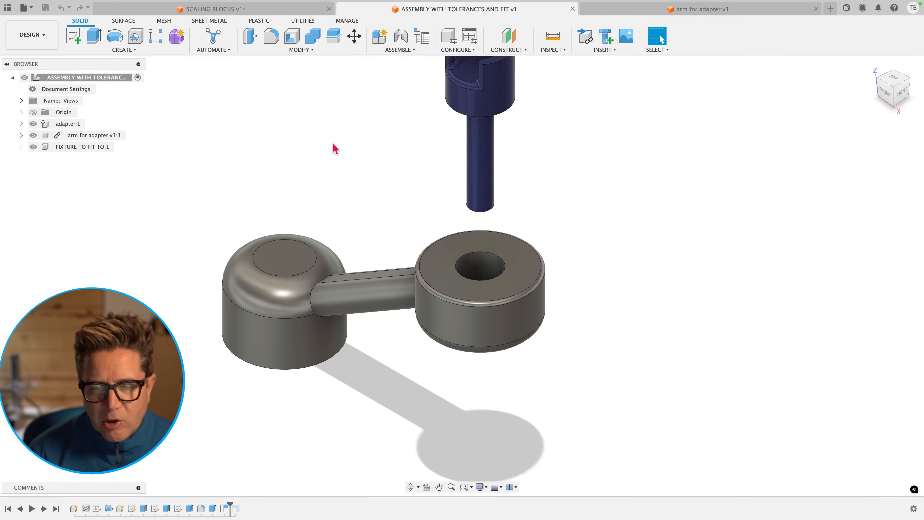
{"action": "mouse_move", "coordinate": [334, 154]}
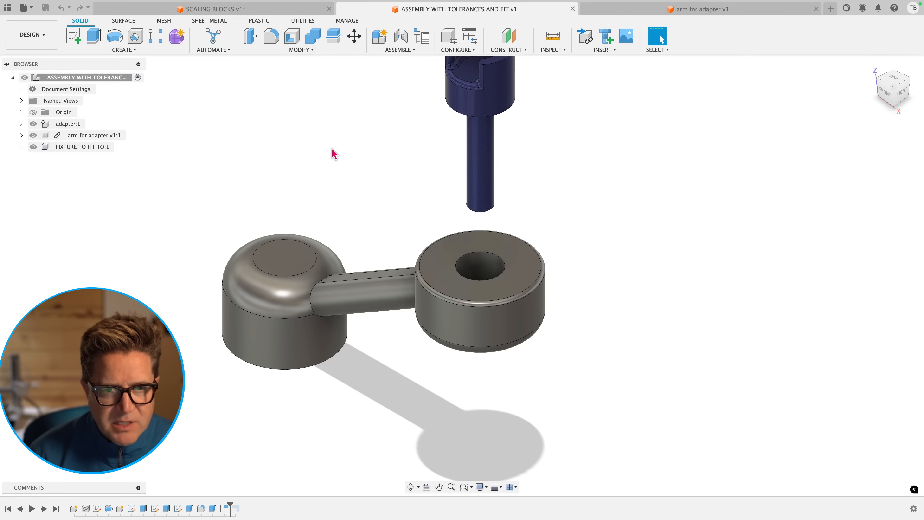
Switch to the SCALING BLOCKS design and measure the bottom front edge at 62.095 mm.
{"action": "left_click", "coordinate": [213, 9]}
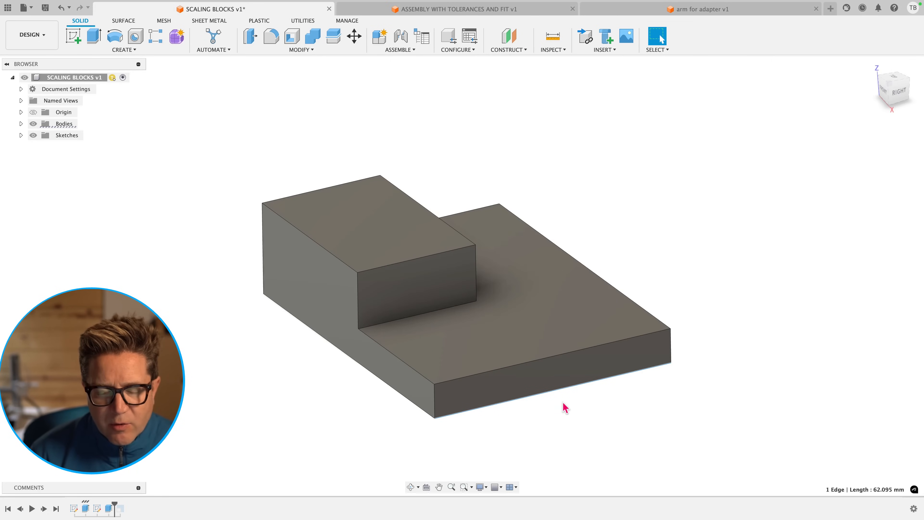
{"action": "mouse_move", "coordinate": [553, 394]}
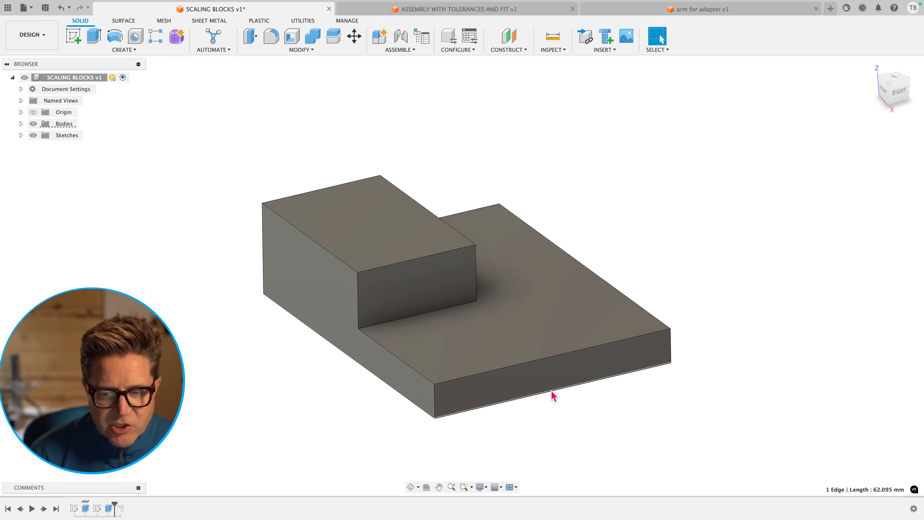
{"action": "left_click", "coordinate": [553, 35]}
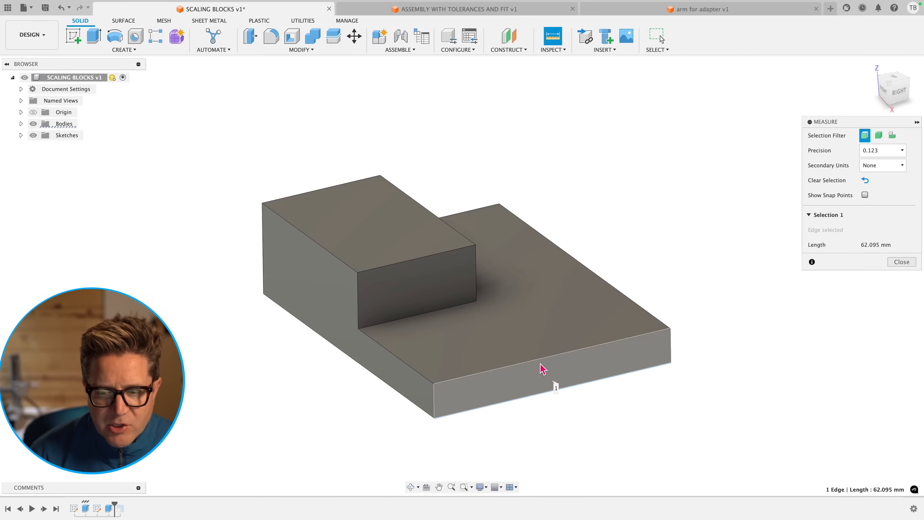
{"action": "mouse_move", "coordinate": [569, 377]}
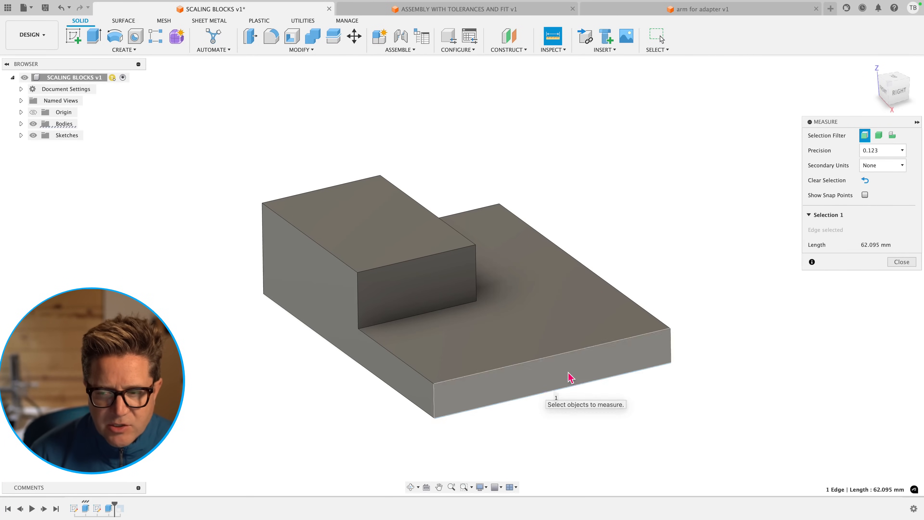
{"action": "mouse_move", "coordinate": [666, 273]}
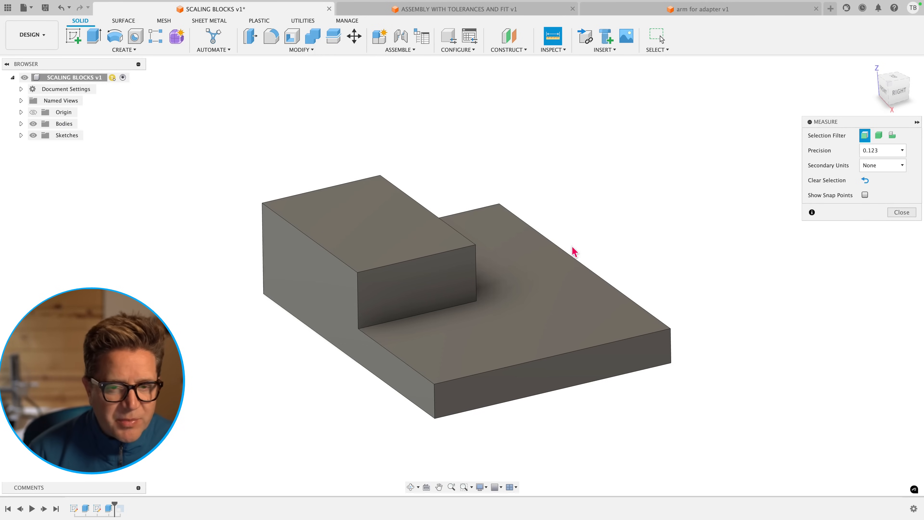
{"action": "left_click", "coordinate": [901, 213]}
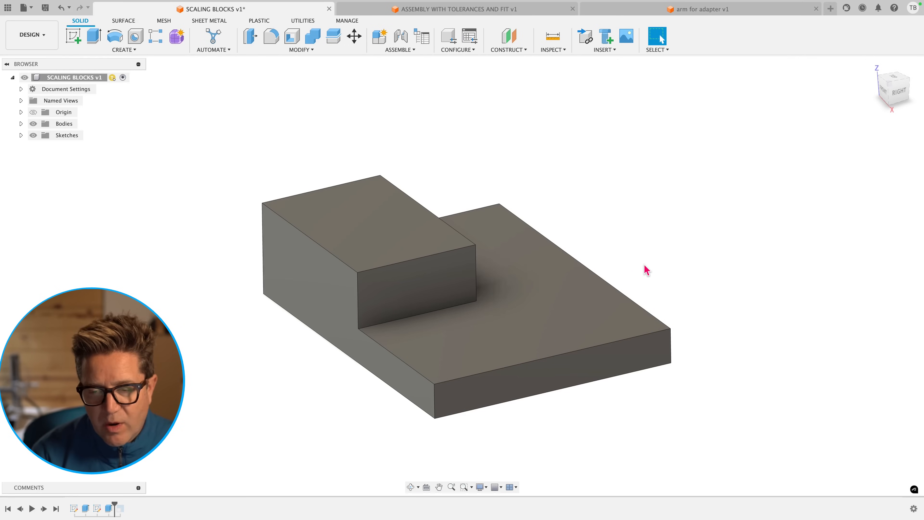
Scale the stepped block uniformly by factor 2 so the front edge reads 124.19 mm.
{"action": "left_click", "coordinate": [300, 49]}
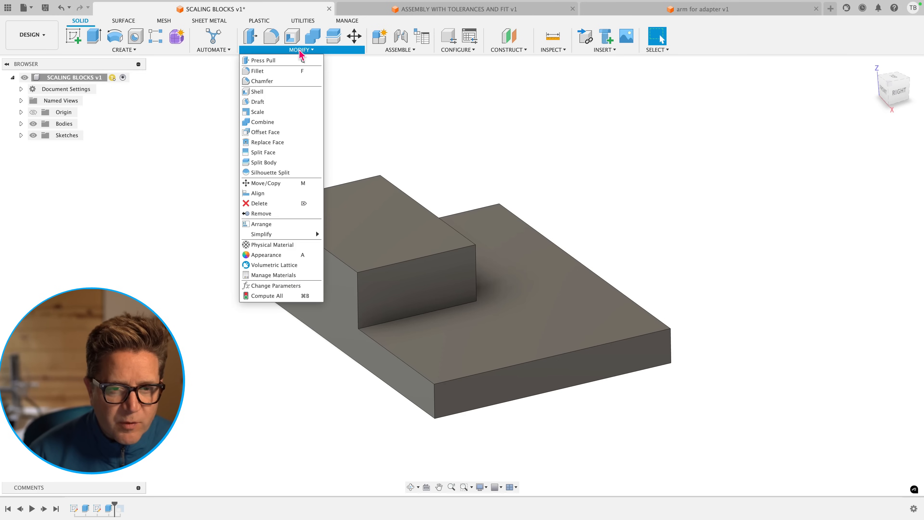
{"action": "left_click", "coordinate": [257, 111]}
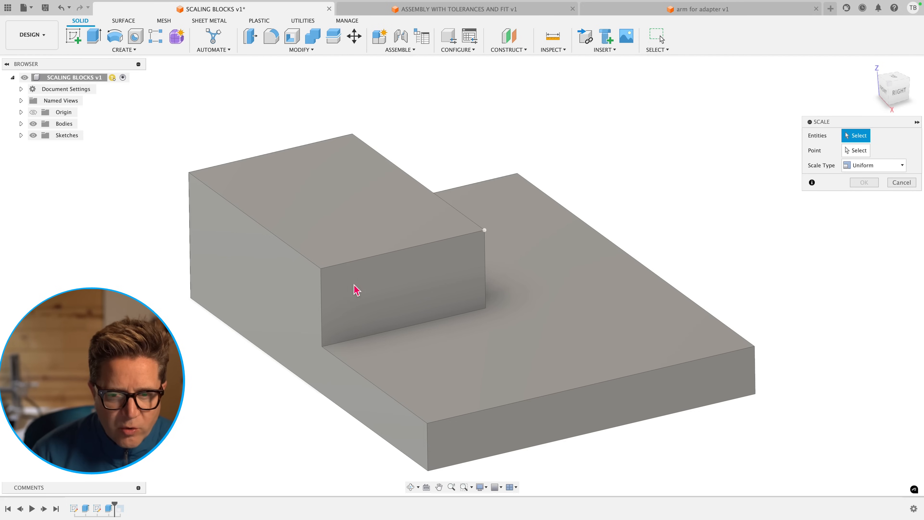
{"action": "mouse_move", "coordinate": [408, 310]}
{"action": "type", "text": "2"}
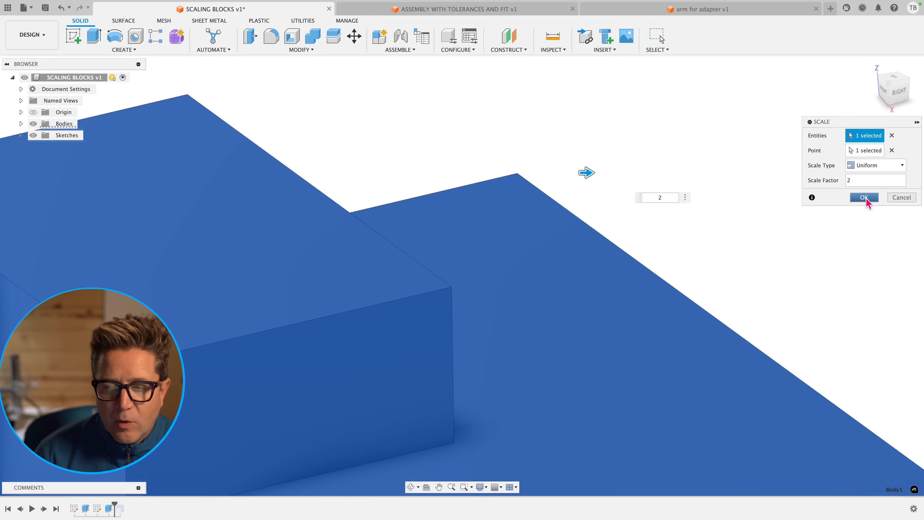
{"action": "left_click", "coordinate": [863, 197]}
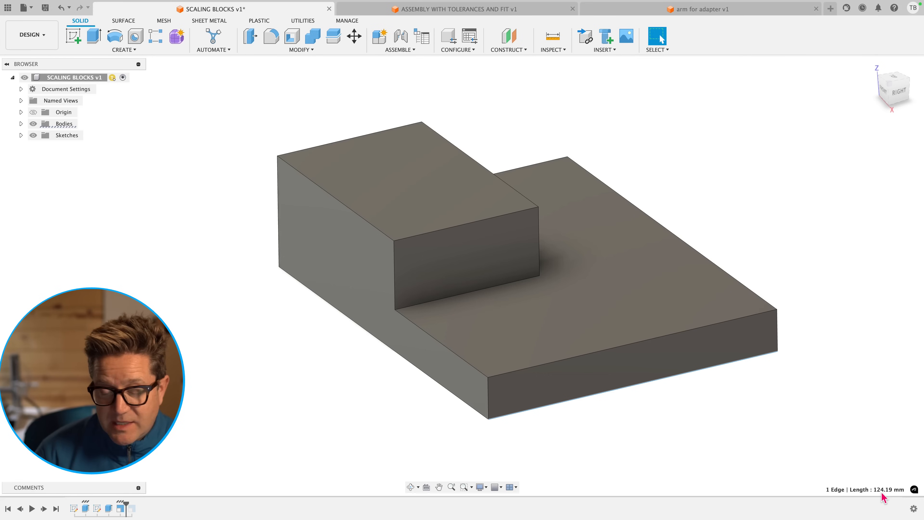
{"action": "mouse_move", "coordinate": [883, 492]}
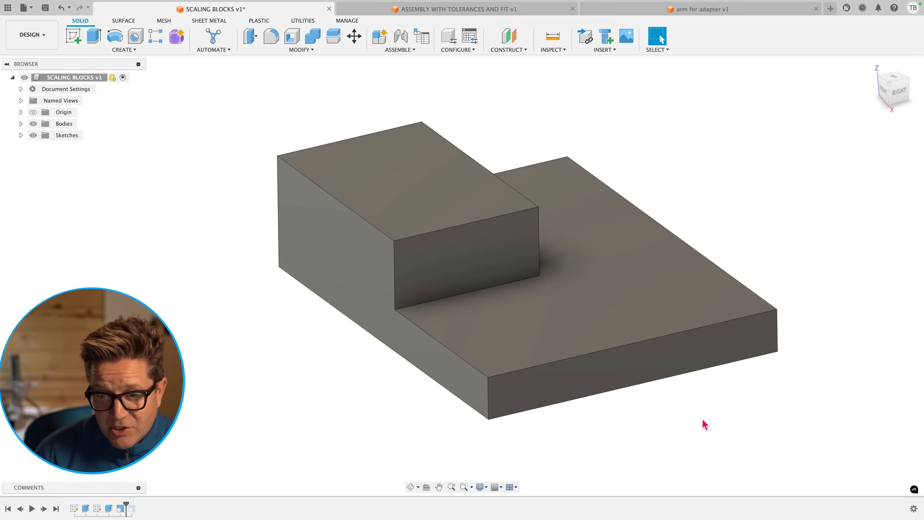
{"action": "mouse_move", "coordinate": [487, 405]}
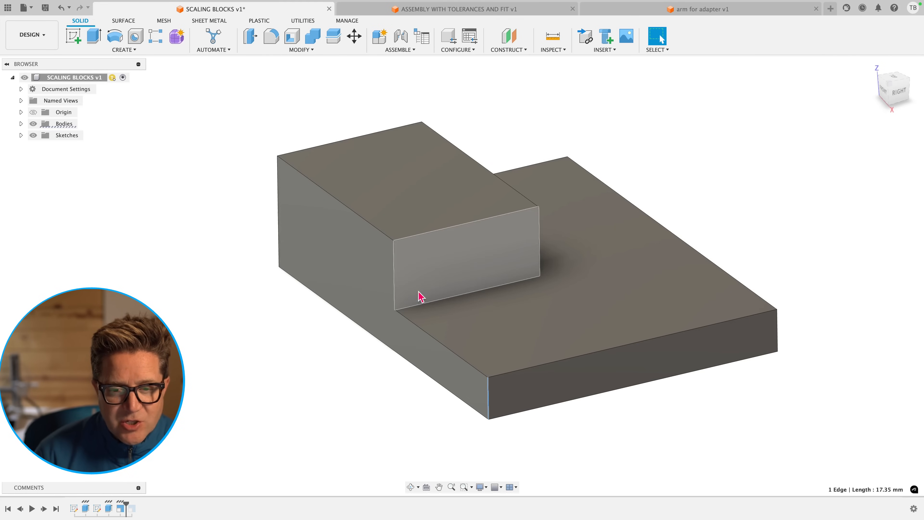
{"action": "left_click", "coordinate": [450, 265]}
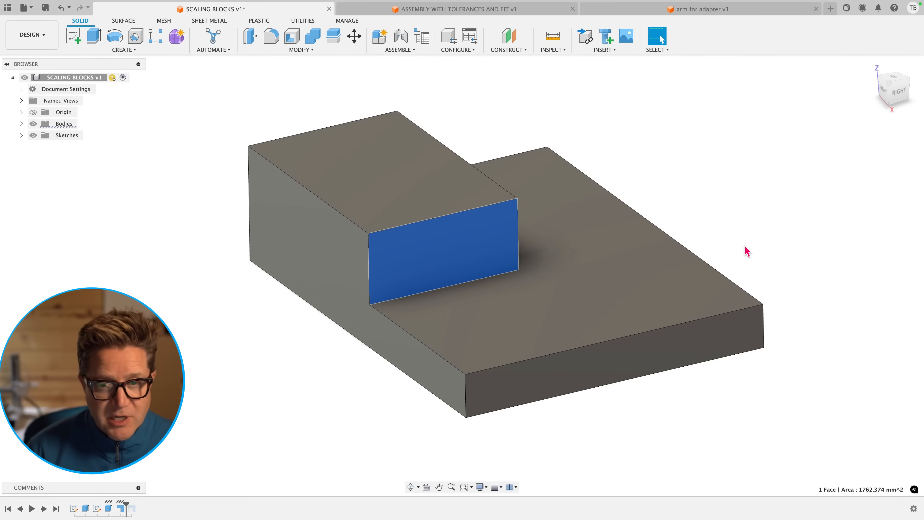
{"action": "mouse_move", "coordinate": [656, 175]}
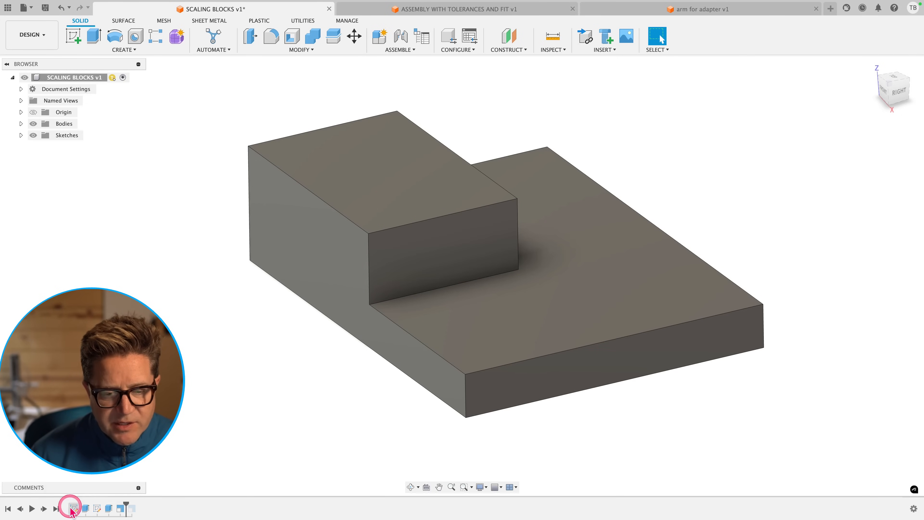
{"action": "left_click", "coordinate": [121, 509]}
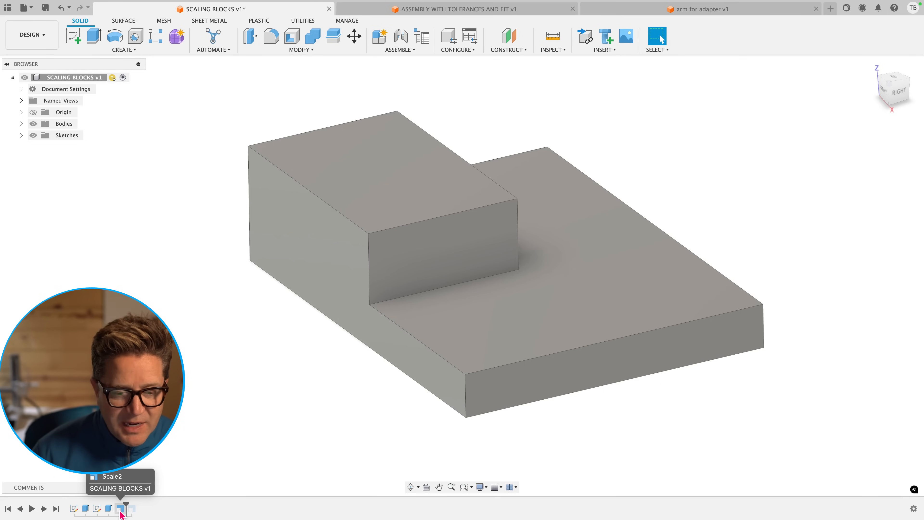
{"action": "left_click", "coordinate": [75, 508]}
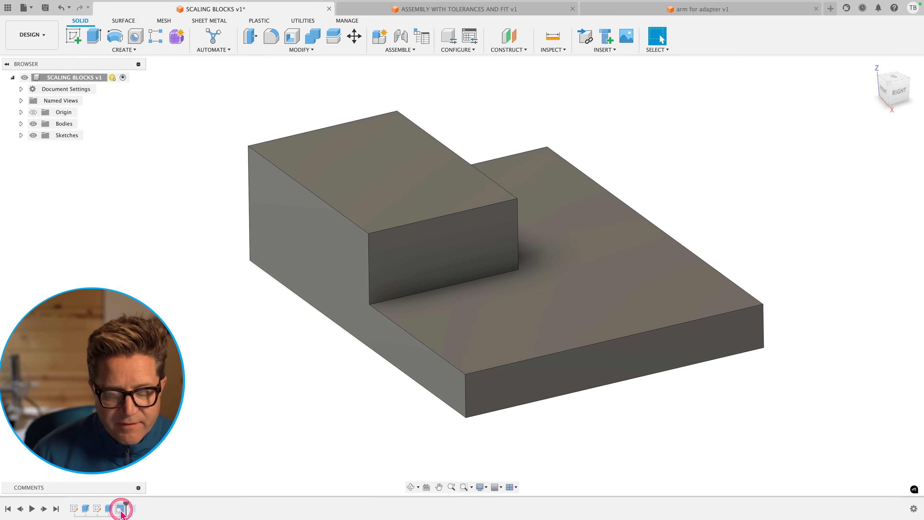
{"action": "left_click", "coordinate": [121, 509]}
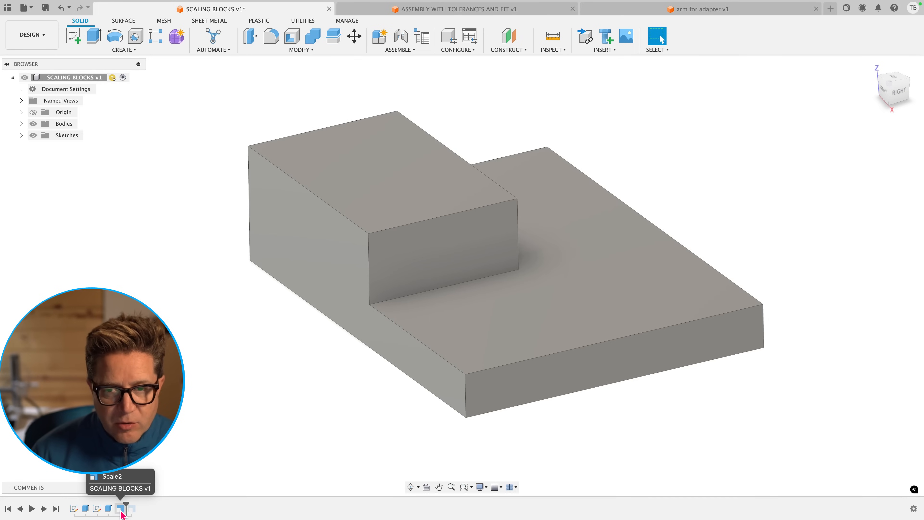
{"action": "left_click", "coordinate": [121, 508]}
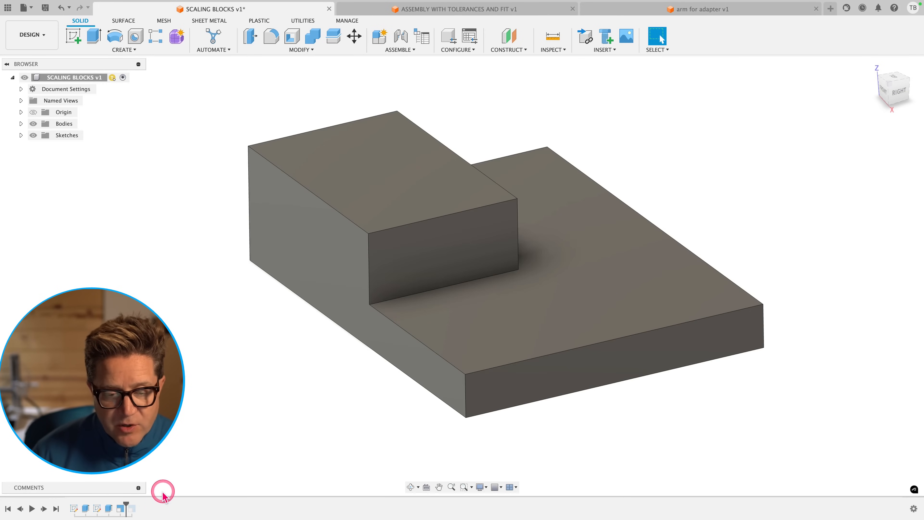
{"action": "mouse_move", "coordinate": [373, 287]}
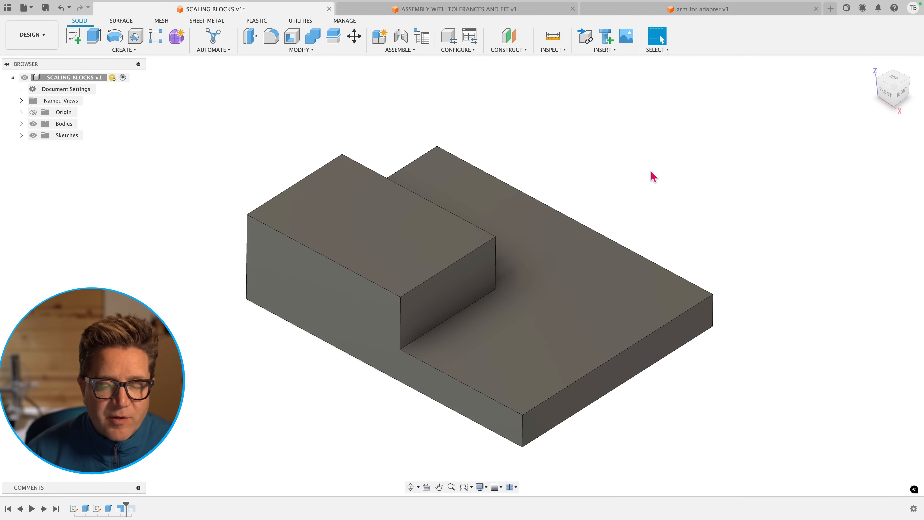
Split the block with the flat plane into Body1 (lower slab) and Body3 (upper block).
{"action": "left_click", "coordinate": [456, 298]}
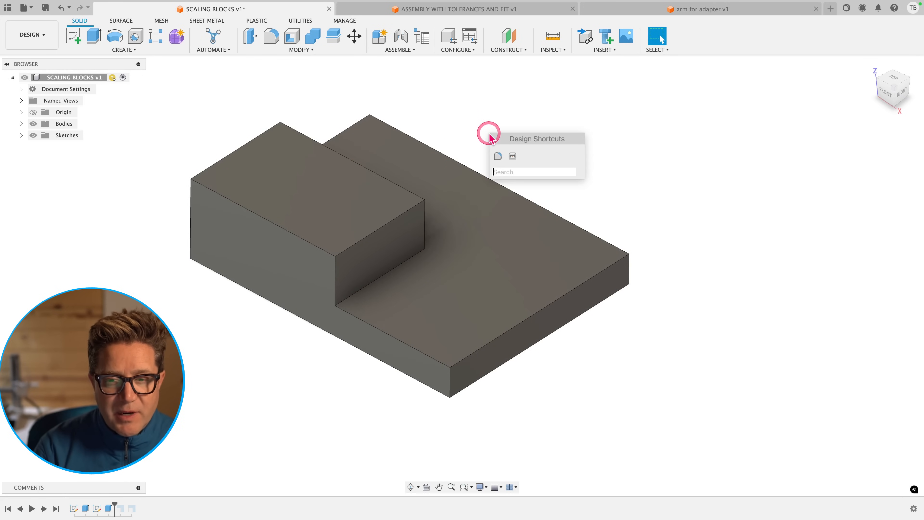
{"action": "left_click", "coordinate": [333, 36]}
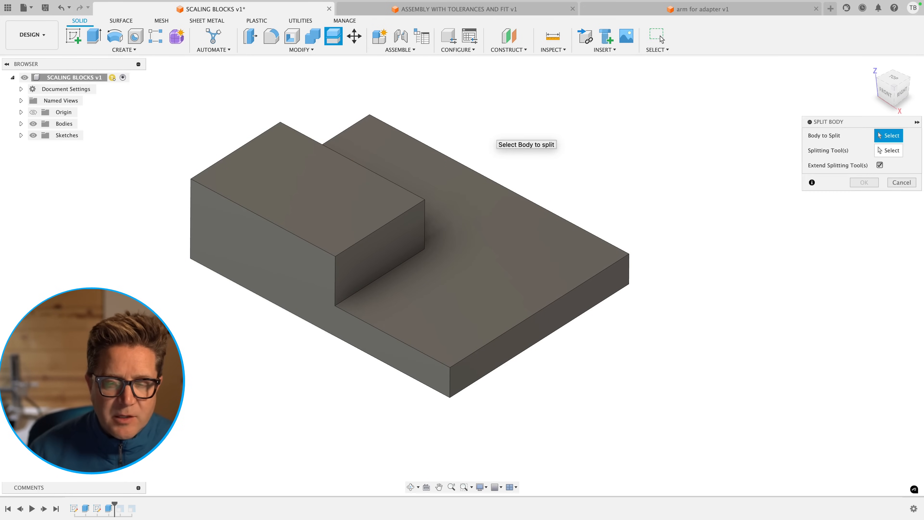
{"action": "left_click", "coordinate": [486, 189]}
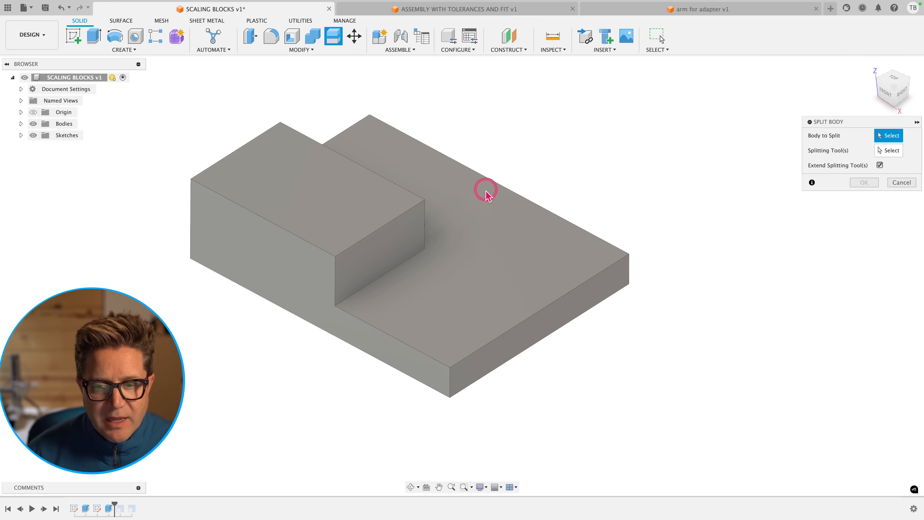
{"action": "left_click", "coordinate": [483, 179]}
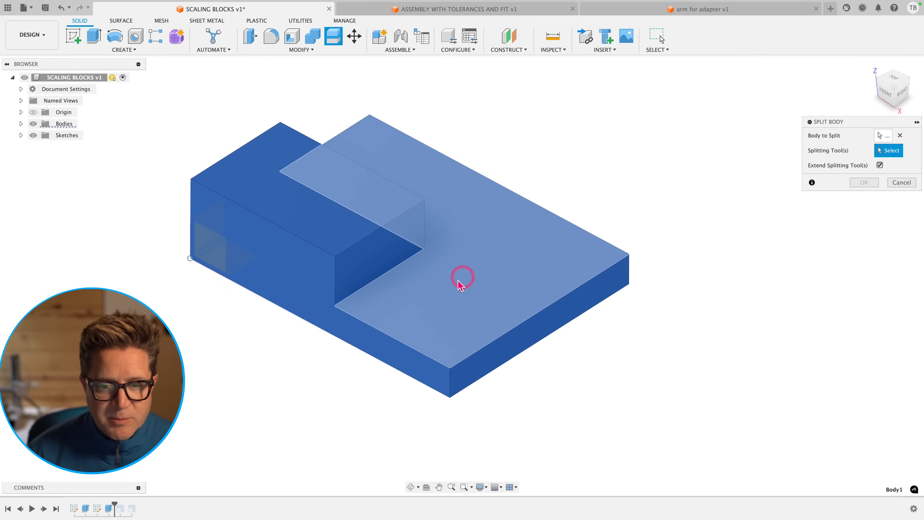
{"action": "left_click", "coordinate": [371, 228]}
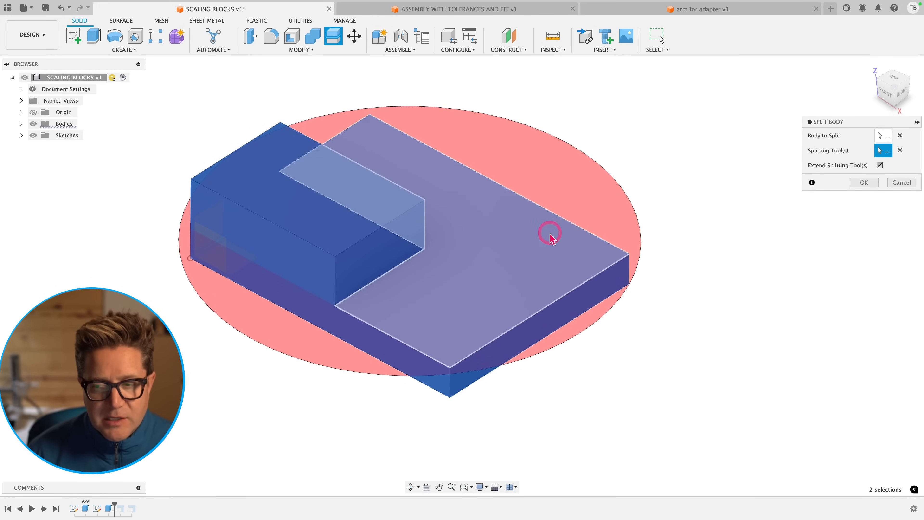
{"action": "left_click", "coordinate": [863, 181]}
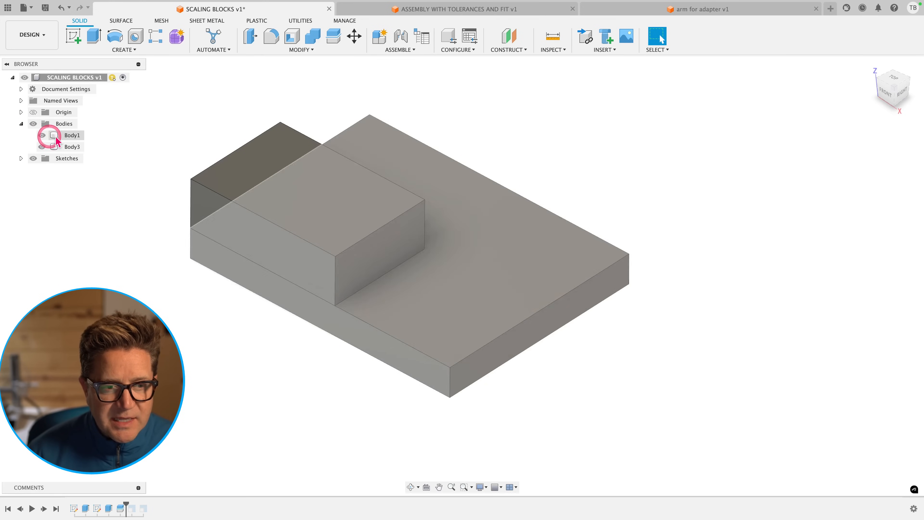
Start Scale from the S search on Body1 with a scale factor of 2.
{"action": "left_click", "coordinate": [42, 135]}
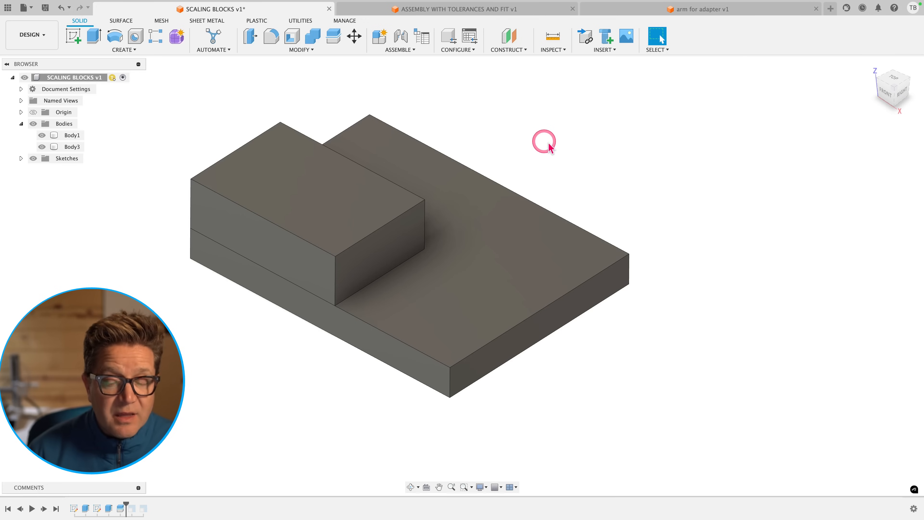
{"action": "type", "text": "sx"}
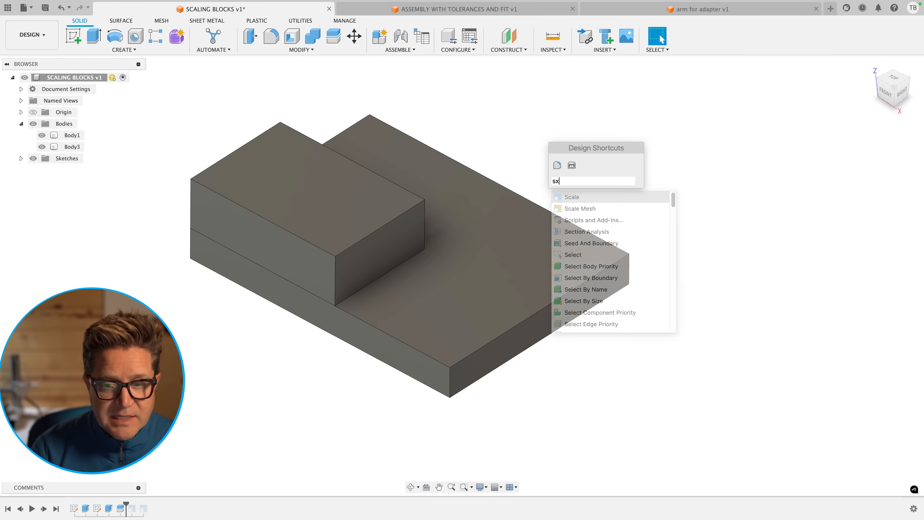
{"action": "left_click", "coordinate": [571, 197]}
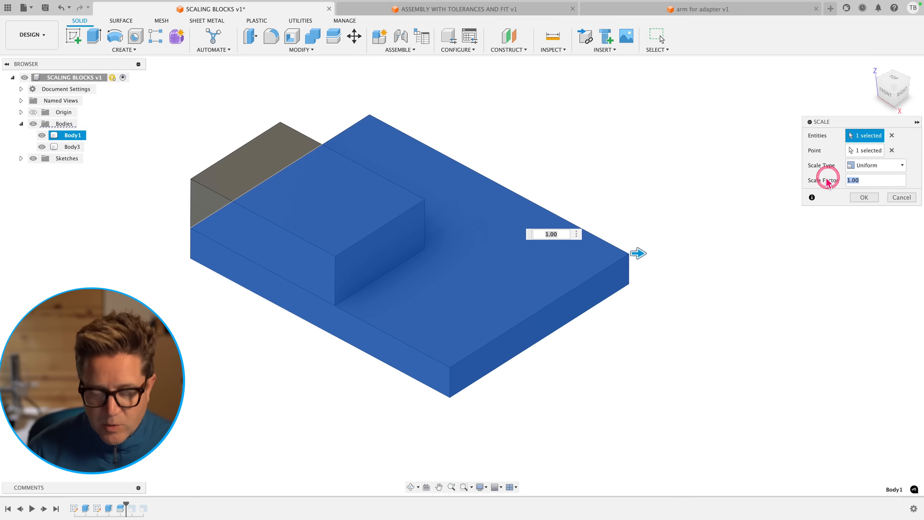
{"action": "type", "text": "2"}
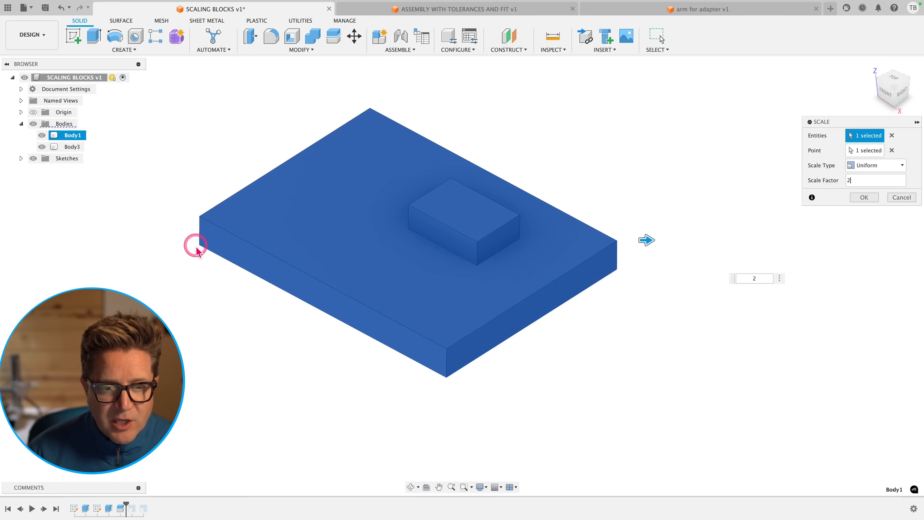
{"action": "mouse_move", "coordinate": [301, 247]}
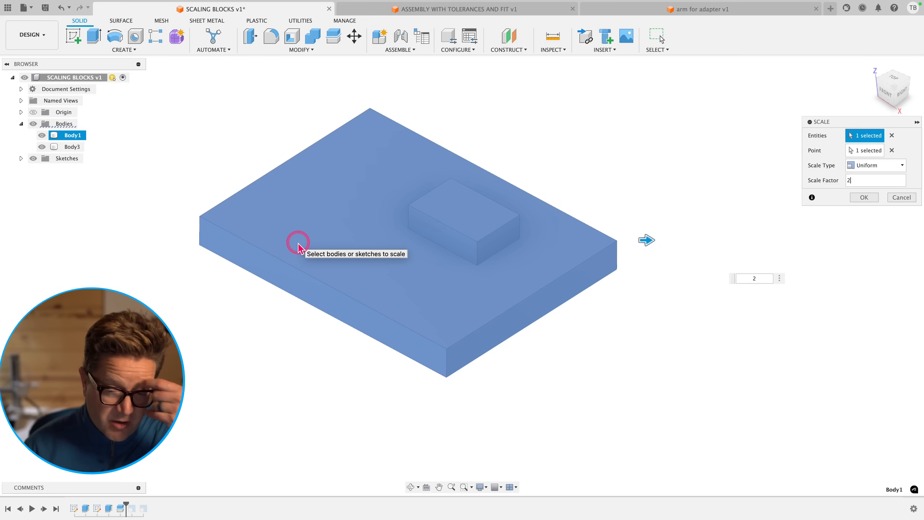
{"action": "mouse_move", "coordinate": [897, 165]}
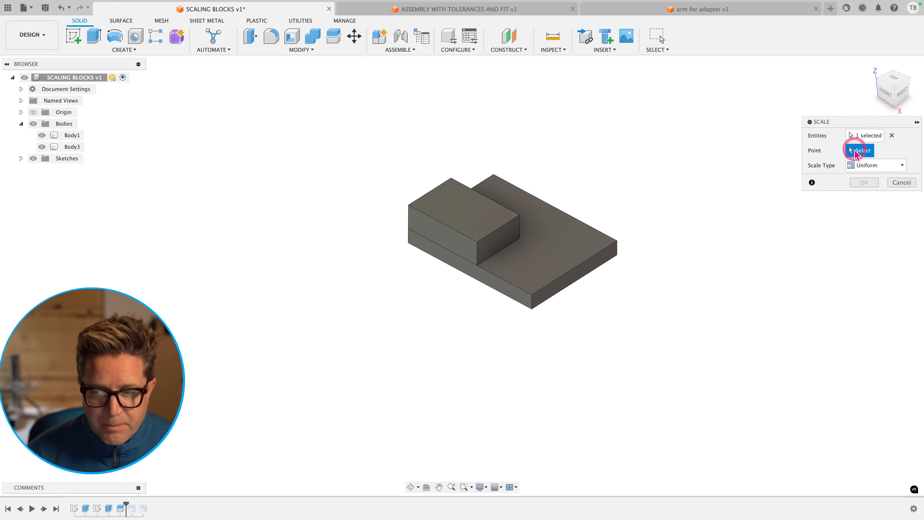
Set the slab's corner vertex as the scaling point so only the slab doubles.
{"action": "left_click", "coordinate": [407, 230]}
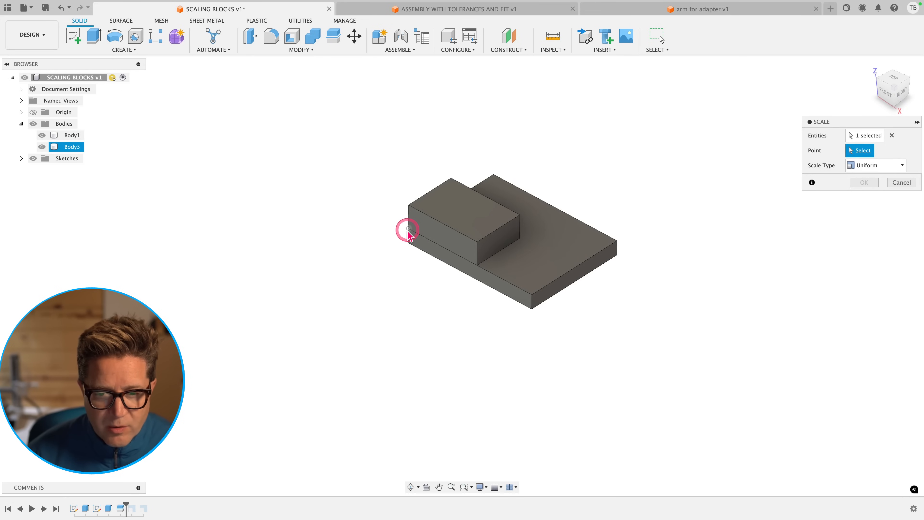
{"action": "left_click", "coordinate": [407, 228]}
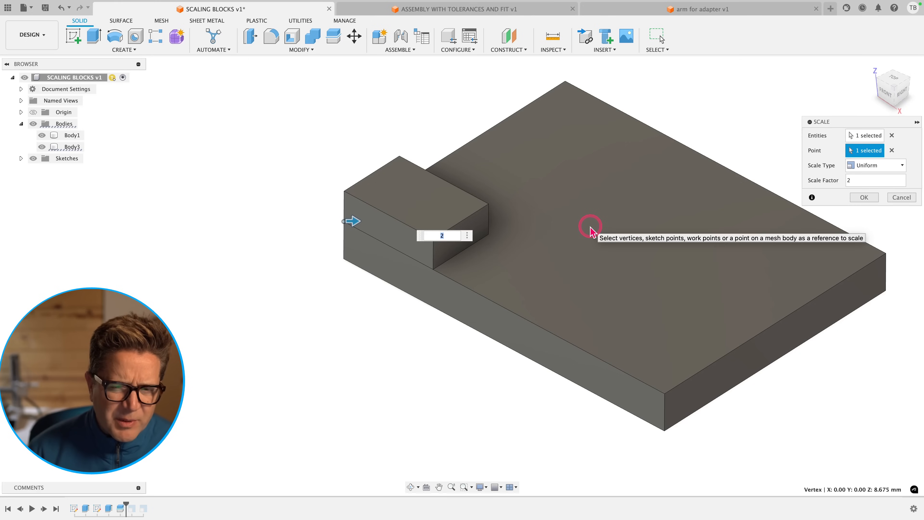
{"action": "mouse_move", "coordinate": [546, 230]}
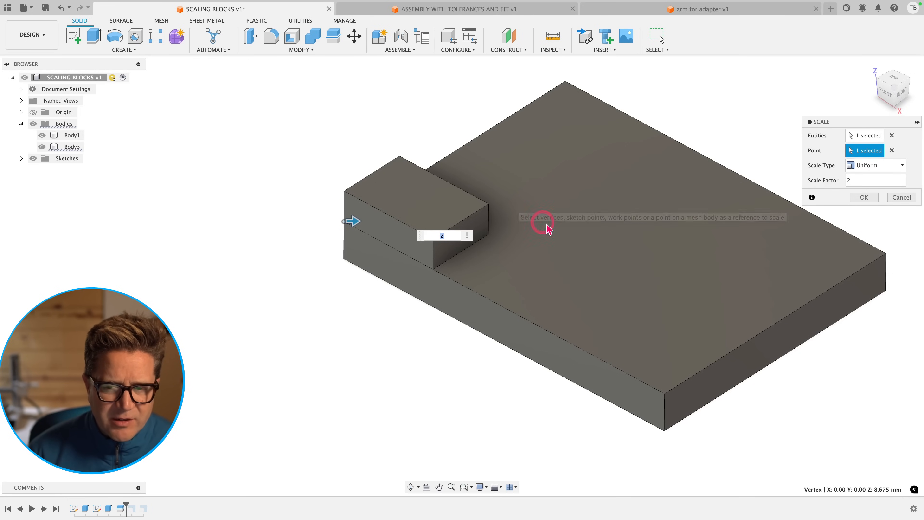
{"action": "mouse_move", "coordinate": [906, 155]}
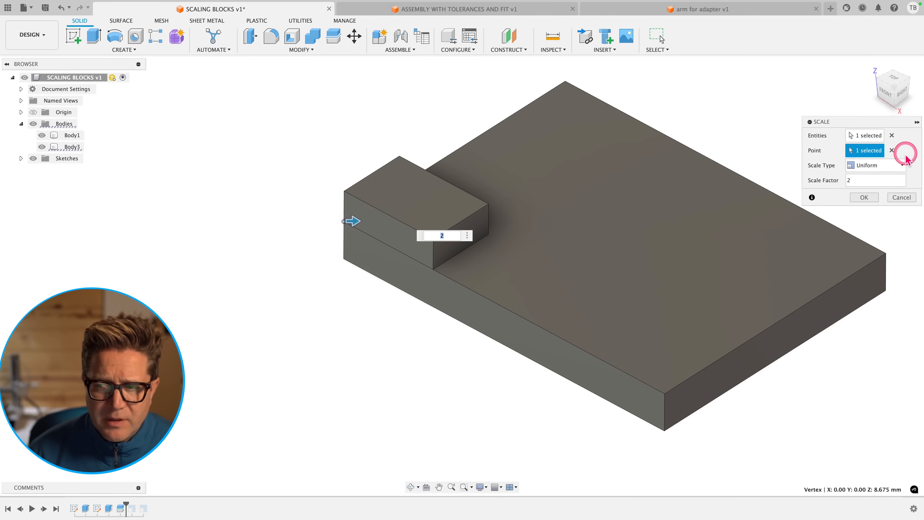
{"action": "left_click", "coordinate": [892, 150]}
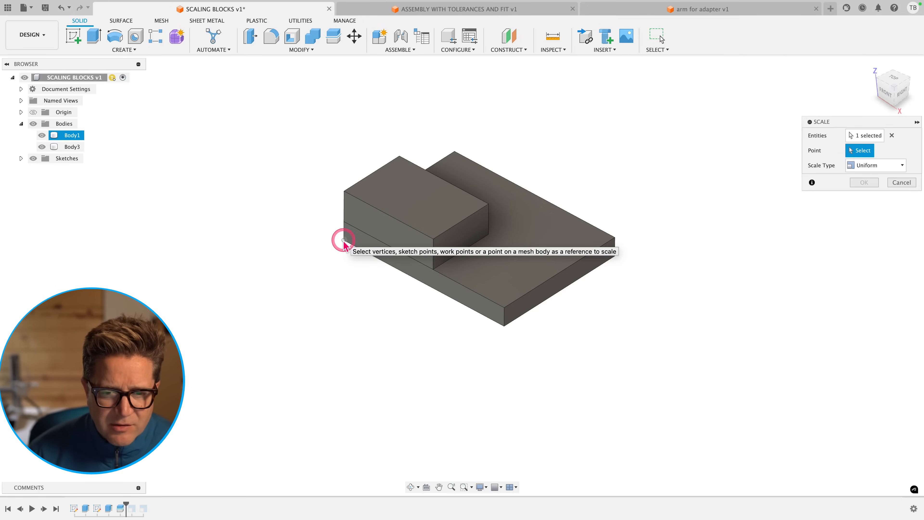
{"action": "left_click", "coordinate": [436, 231]}
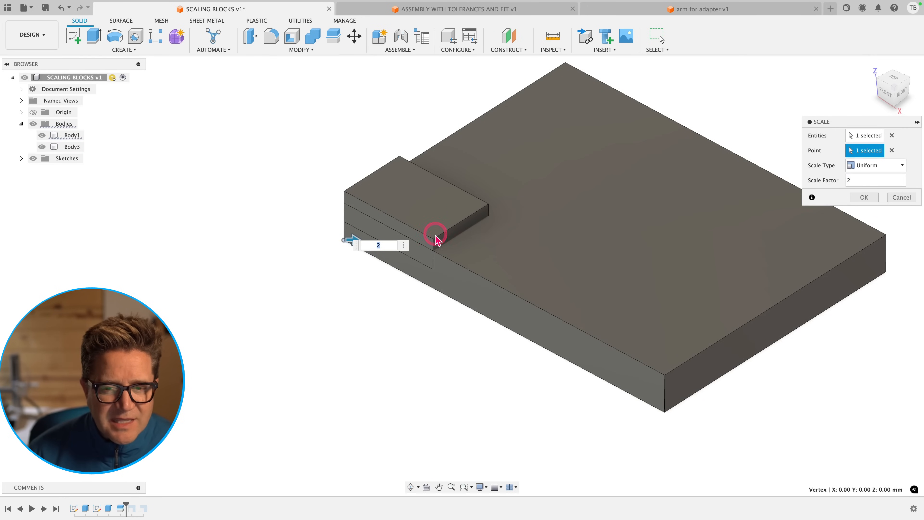
{"action": "mouse_move", "coordinate": [437, 230]}
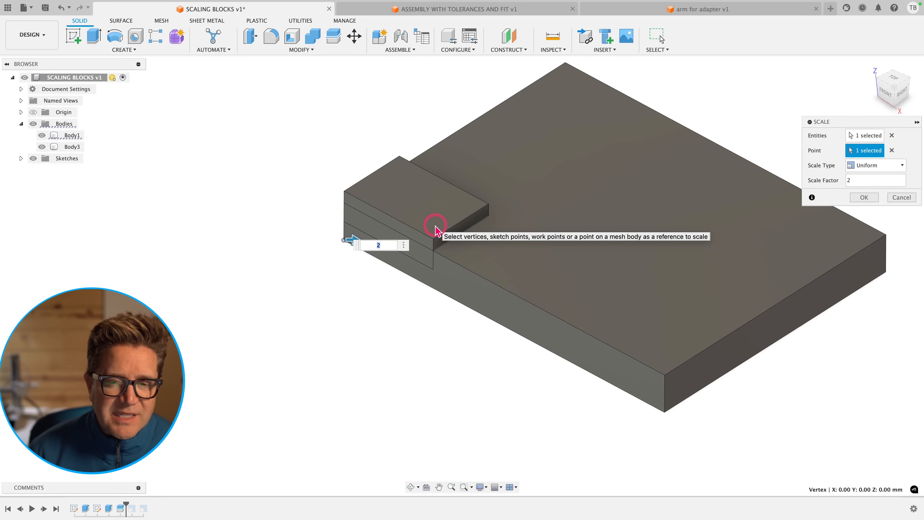
Move Body3 upward in Z so it sits on the enlarged slab.
{"action": "type", "text": "mov"}
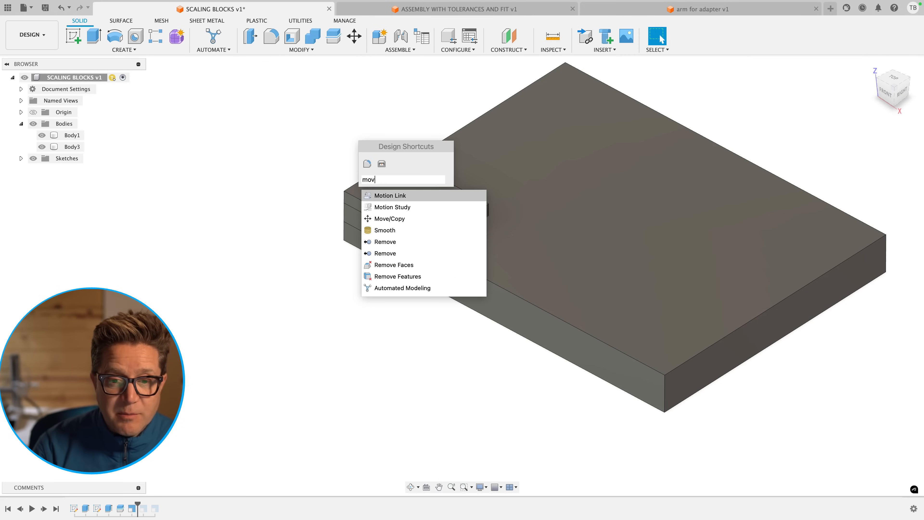
{"action": "left_click", "coordinate": [388, 218]}
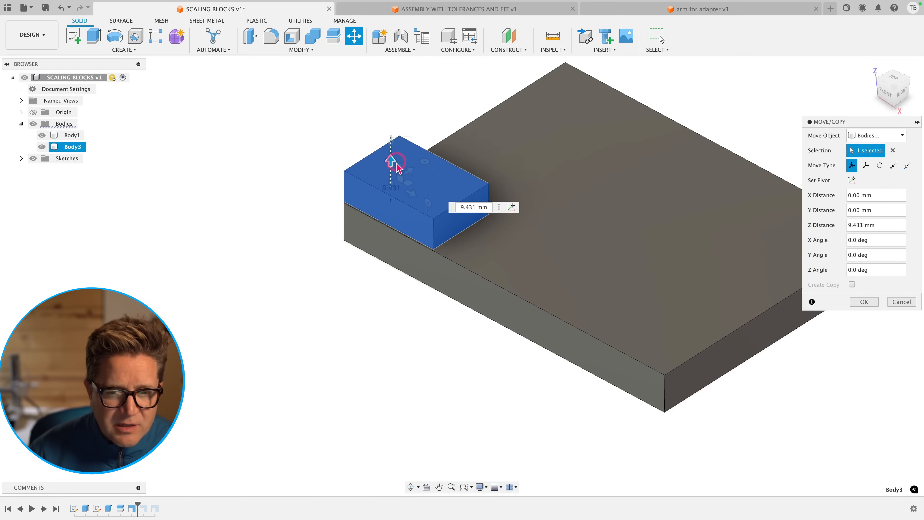
{"action": "left_click", "coordinate": [863, 302]}
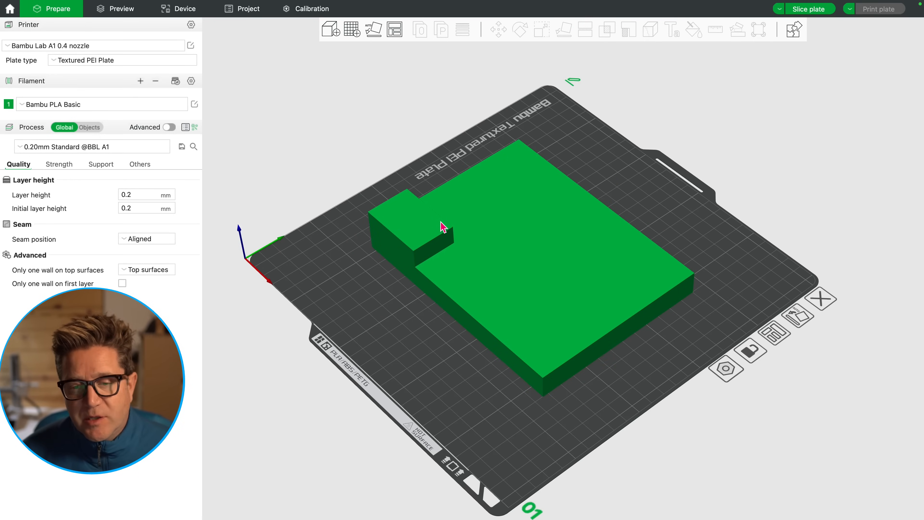
{"action": "mouse_move", "coordinate": [487, 275]}
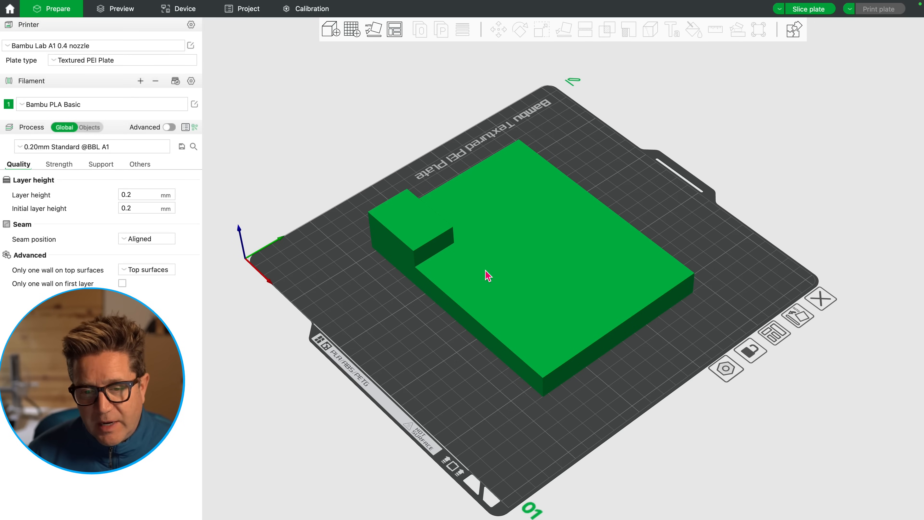
{"action": "mouse_move", "coordinate": [428, 267]}
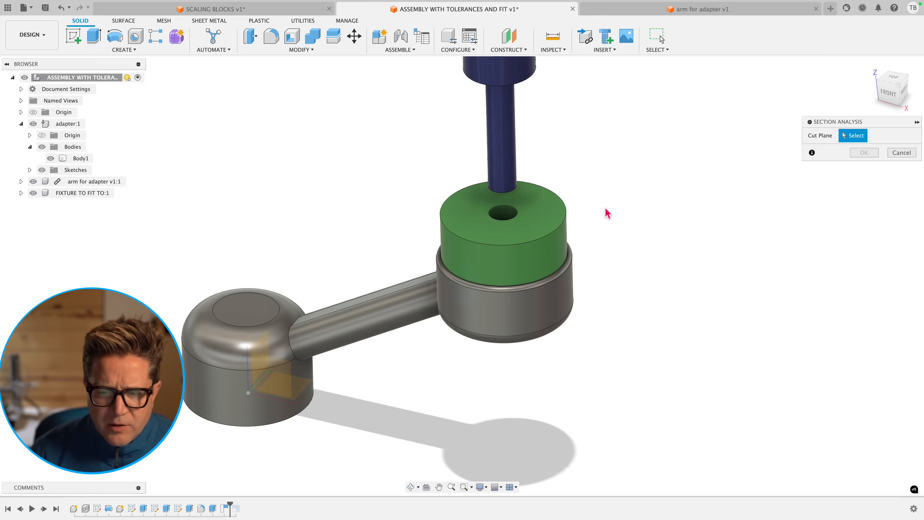
Run Section Analysis on the XZ plane through the adapter and arm.
{"action": "left_click", "coordinate": [277, 377]}
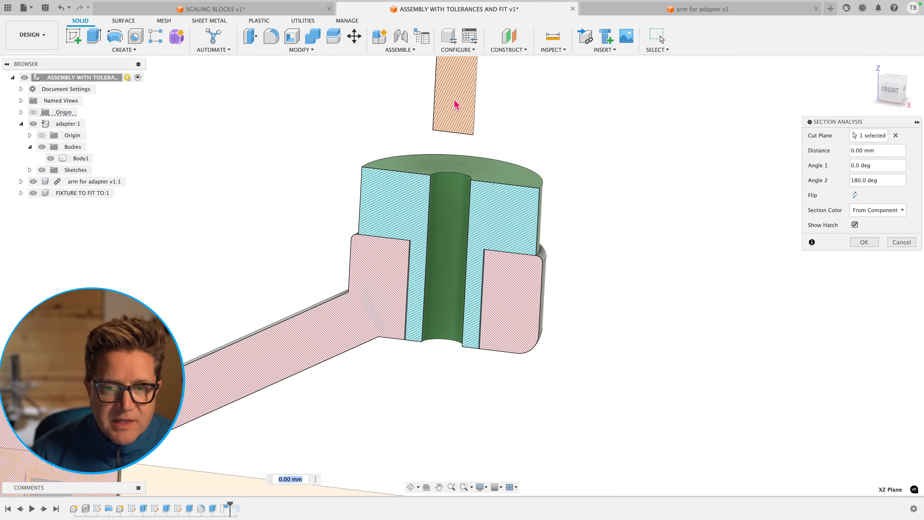
{"action": "mouse_move", "coordinate": [556, 143]}
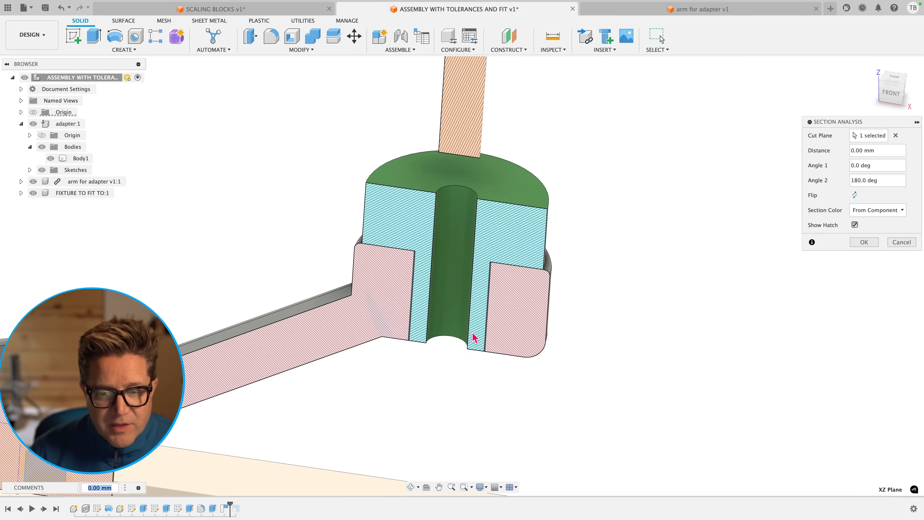
{"action": "mouse_move", "coordinate": [485, 337]}
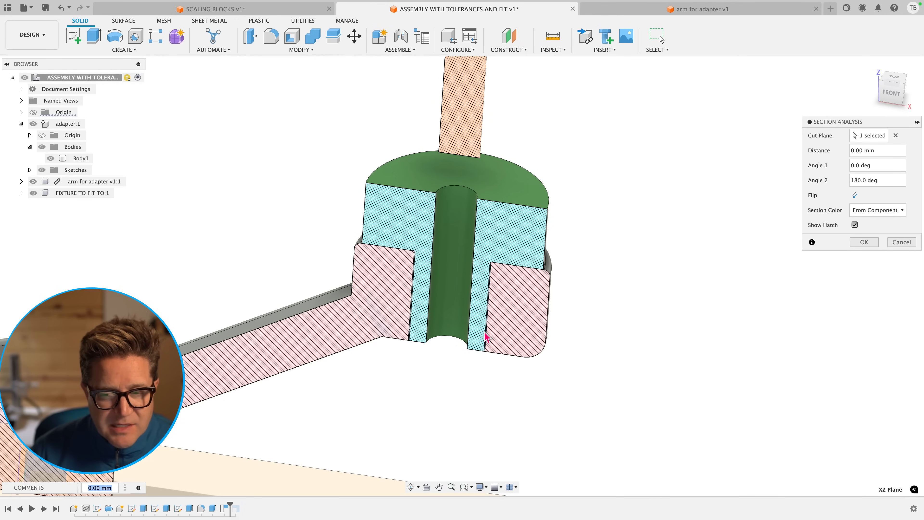
{"action": "mouse_move", "coordinate": [486, 338]}
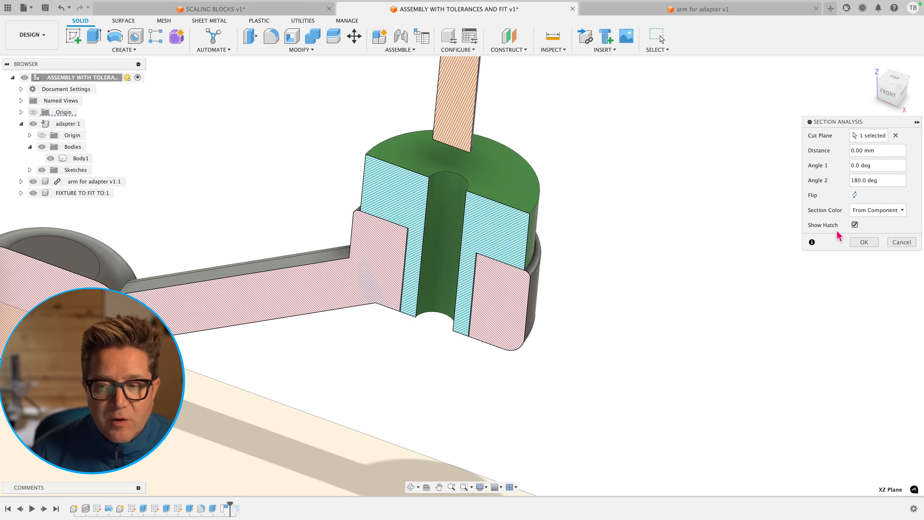
{"action": "left_click", "coordinate": [863, 242]}
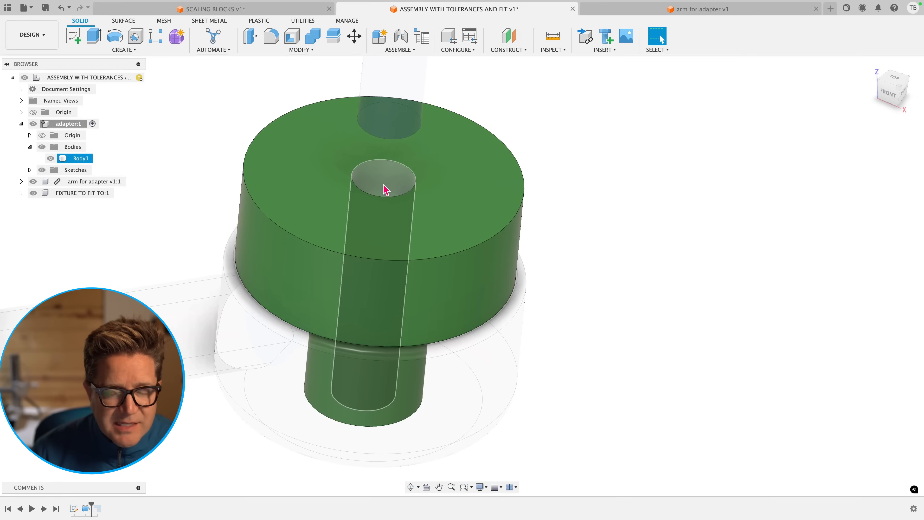
{"action": "mouse_move", "coordinate": [386, 183]}
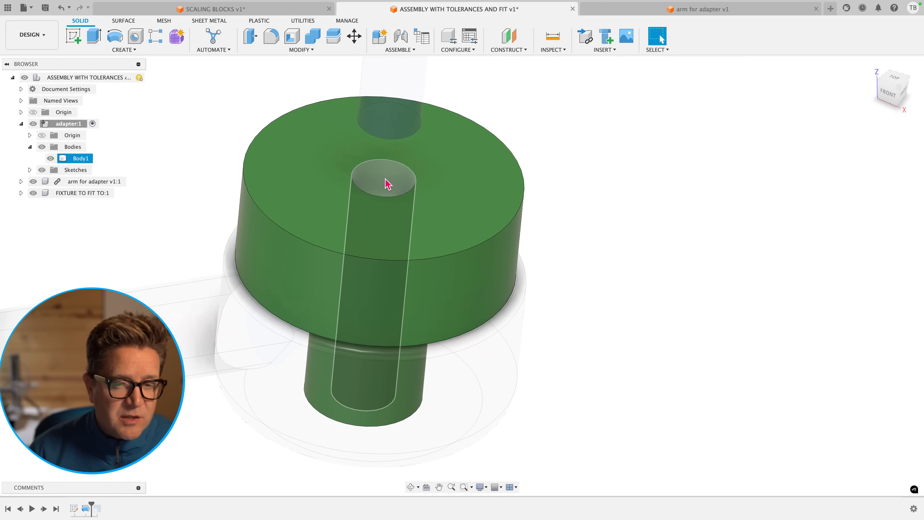
Offset the hole's inner face by -0.10 mm to enlarge the bore.
{"action": "left_click", "coordinate": [383, 180]}
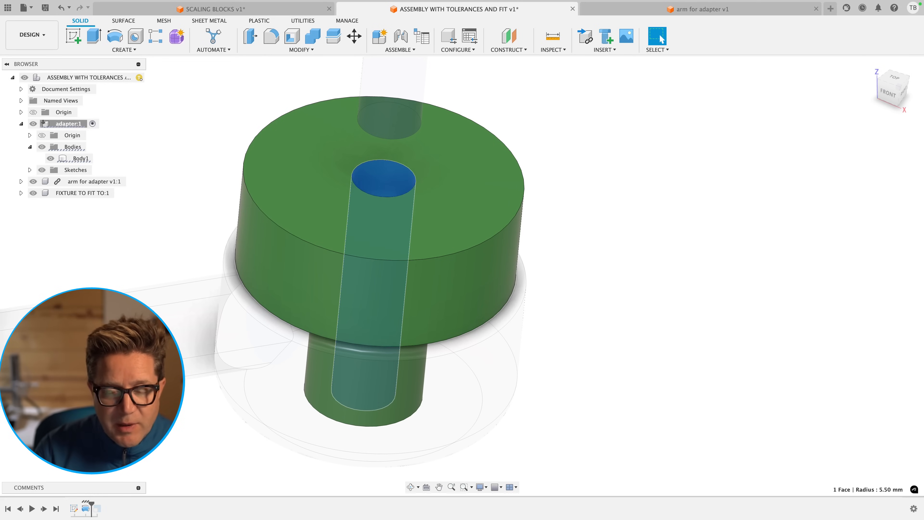
{"action": "left_click", "coordinate": [249, 35]}
{"action": "type", "text": "-.1"}
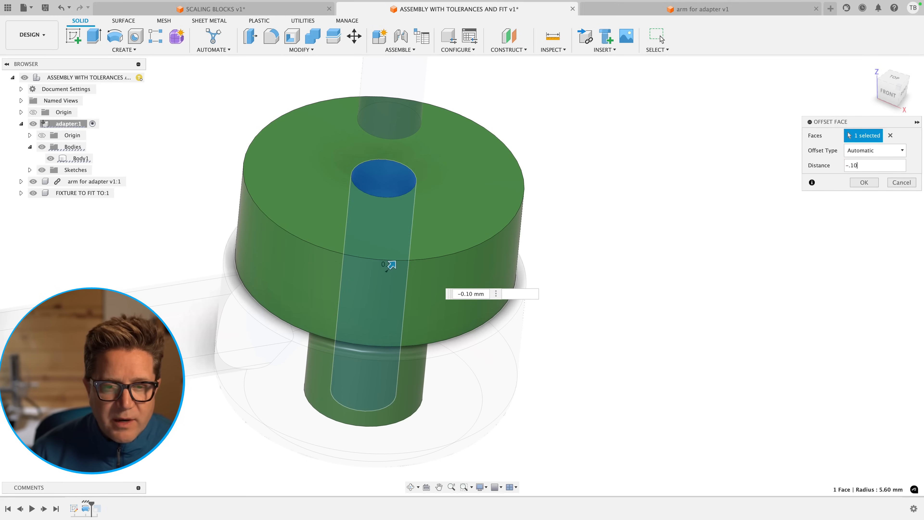
{"action": "left_click", "coordinate": [864, 181]}
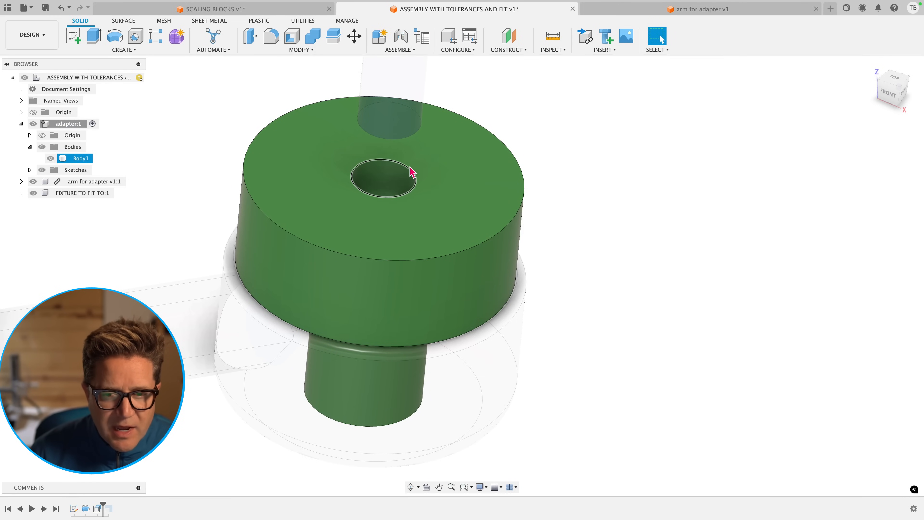
Check the enlarged bore reads 11.20 mm and compare the arm's hole edge above.
{"action": "left_click", "coordinate": [383, 178]}
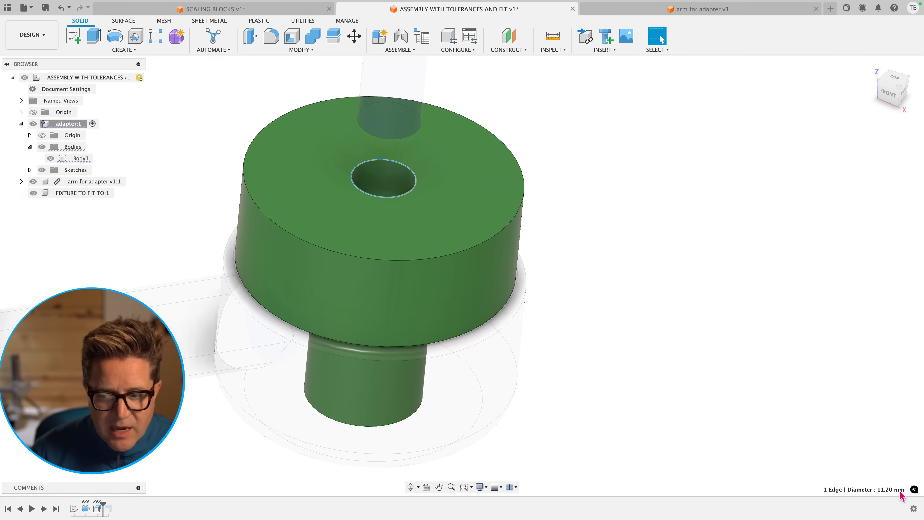
{"action": "left_click", "coordinate": [389, 121]}
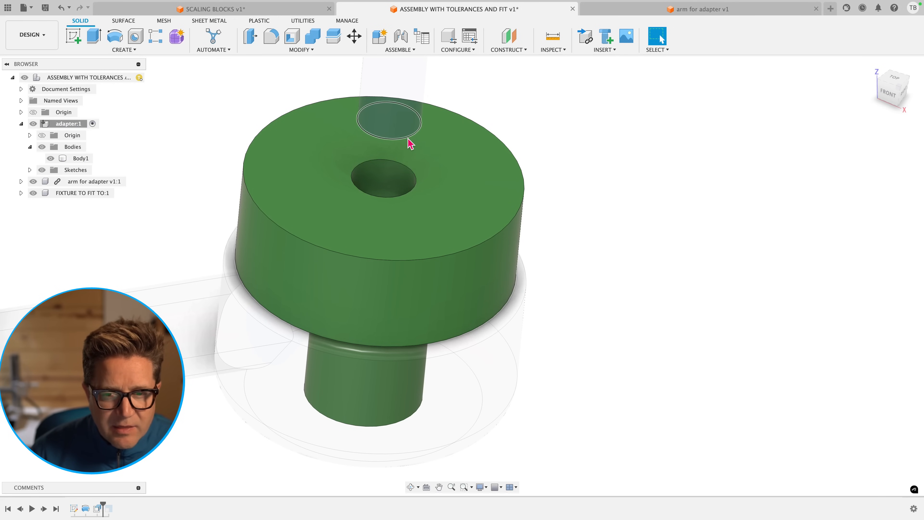
{"action": "left_click", "coordinate": [389, 121]}
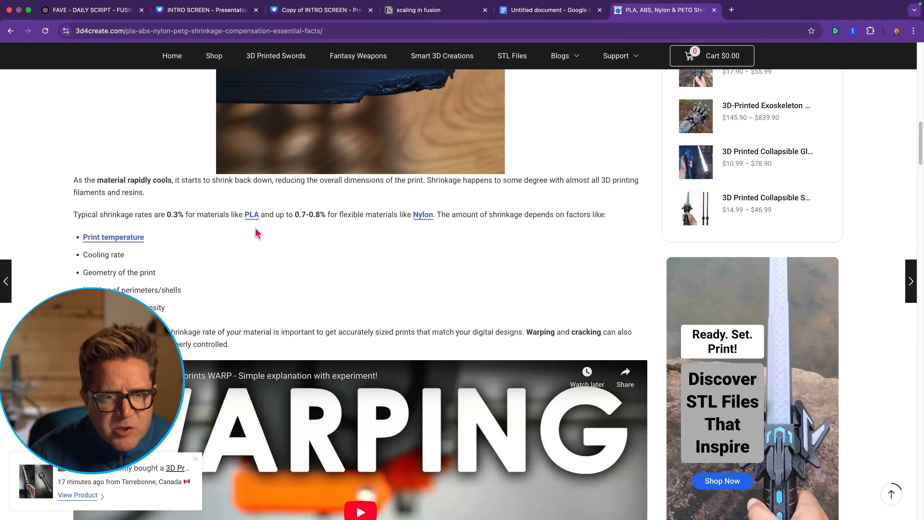
{"action": "mouse_move", "coordinate": [159, 215]}
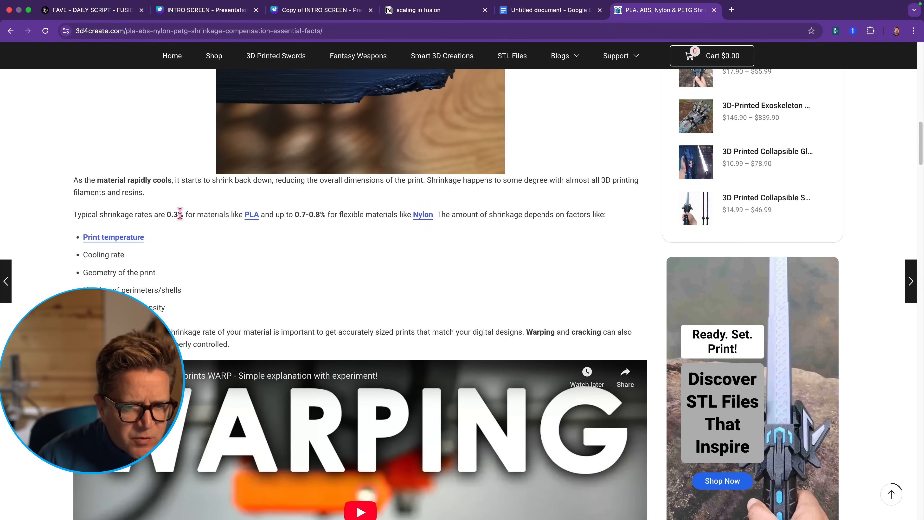
{"action": "mouse_move", "coordinate": [270, 210]}
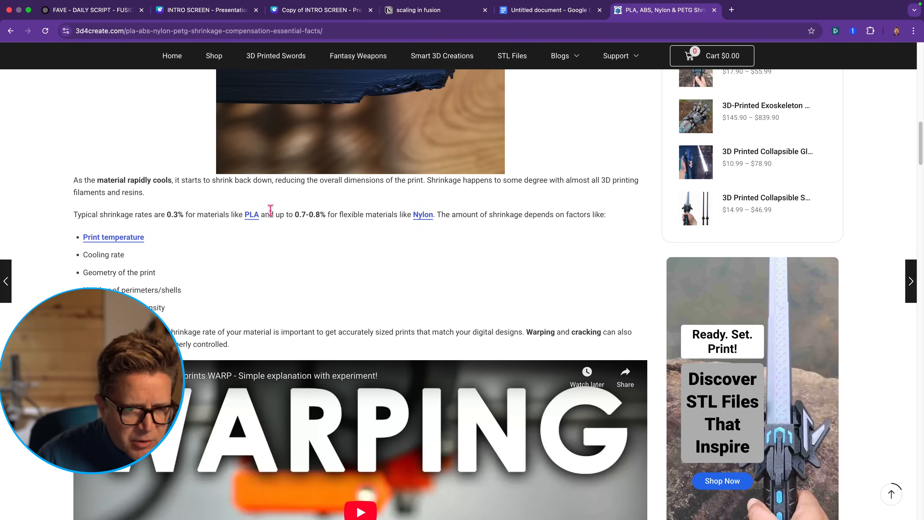
{"action": "mouse_move", "coordinate": [203, 215]}
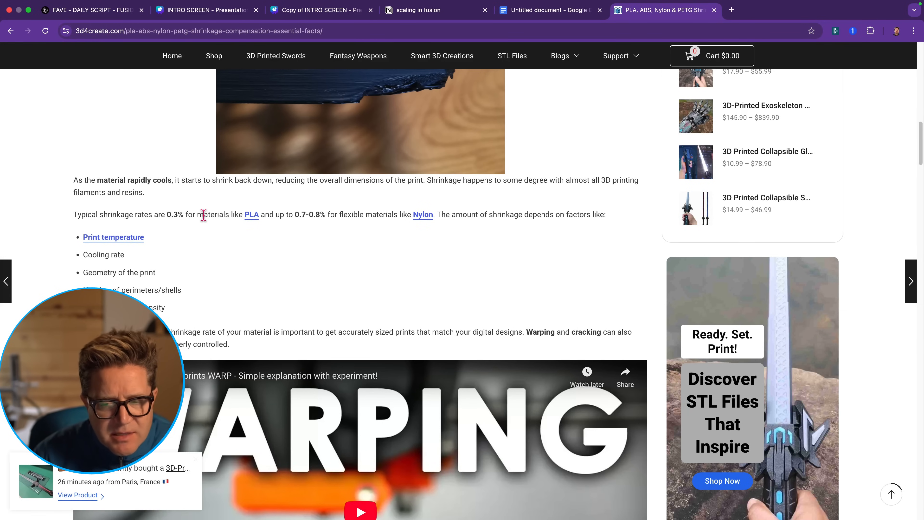
{"action": "mouse_move", "coordinate": [207, 224]}
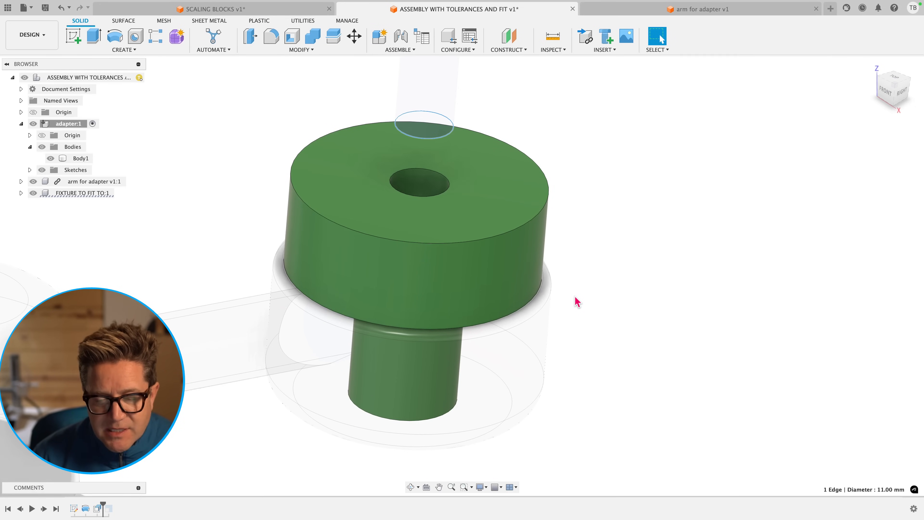
{"action": "left_click", "coordinate": [418, 181]}
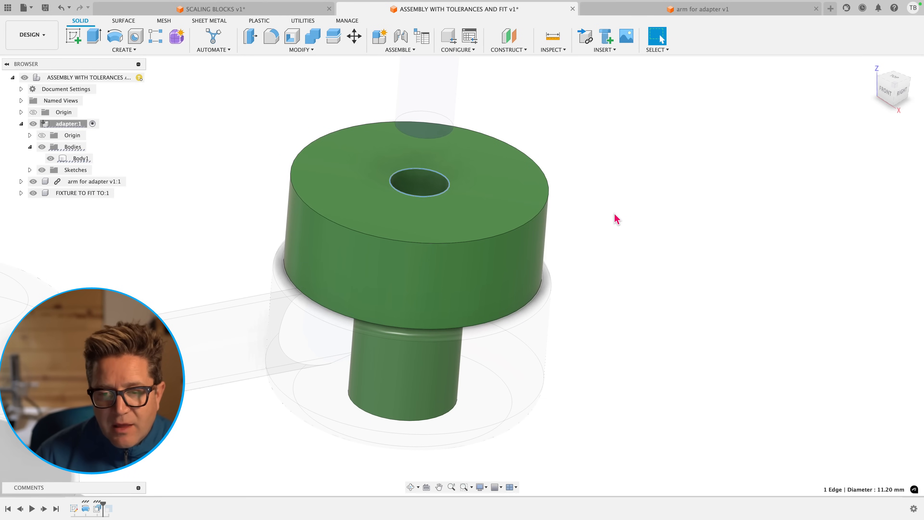
{"action": "left_click", "coordinate": [418, 179]}
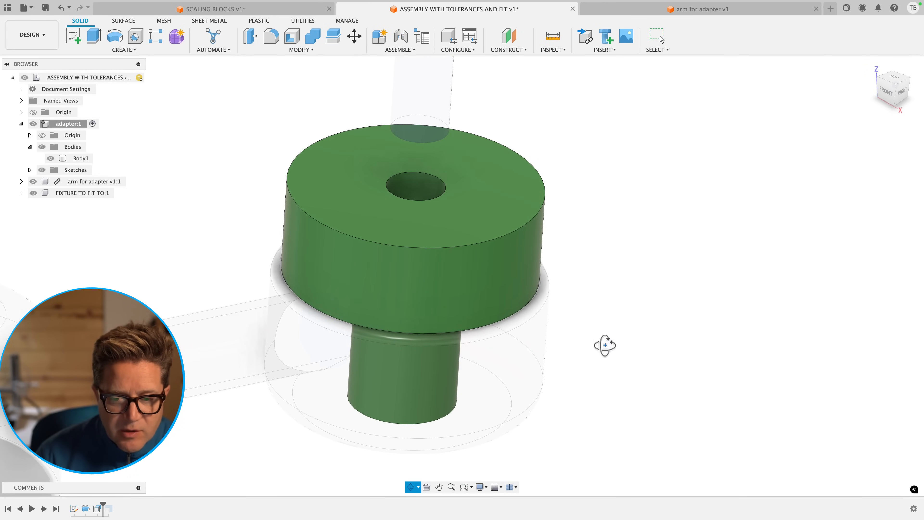
{"action": "left_click", "coordinate": [728, 8]}
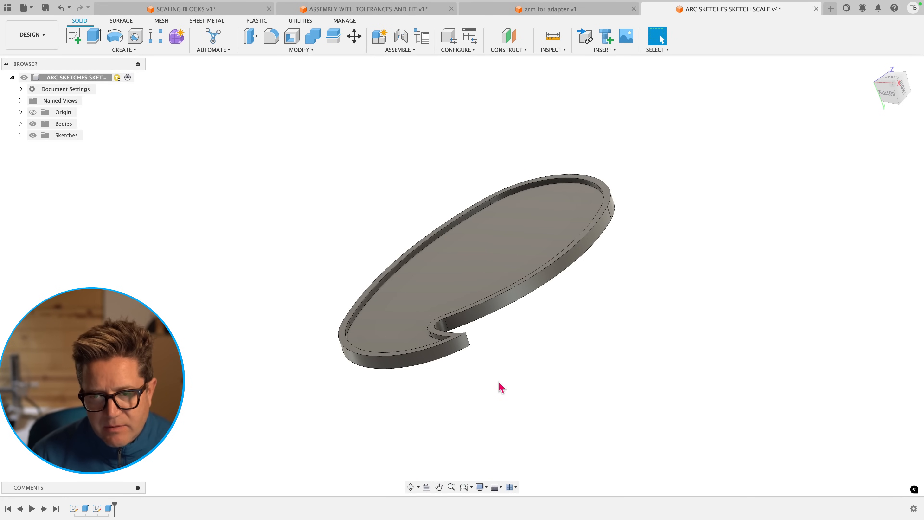
{"action": "mouse_move", "coordinate": [443, 377]}
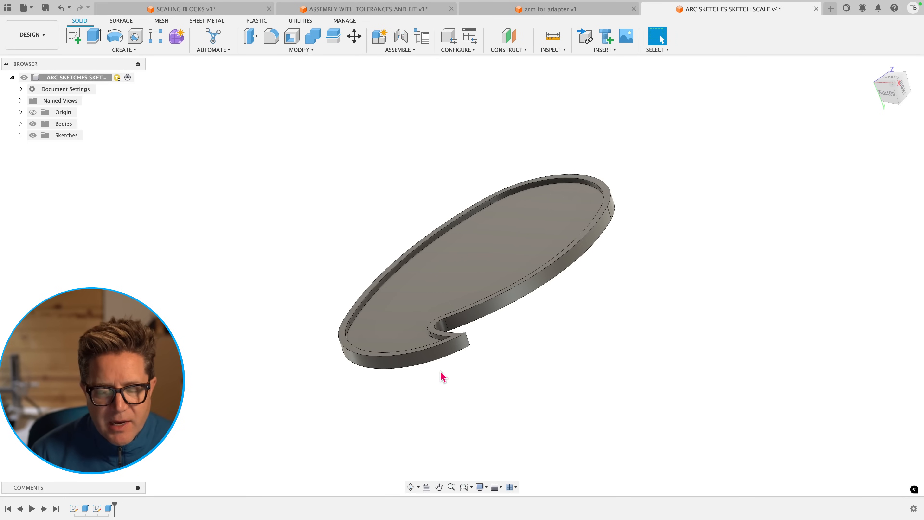
Edit the hook part's sketch to reveal its dimensions and bring up Change Parameters.
{"action": "right_click", "coordinate": [84, 509]}
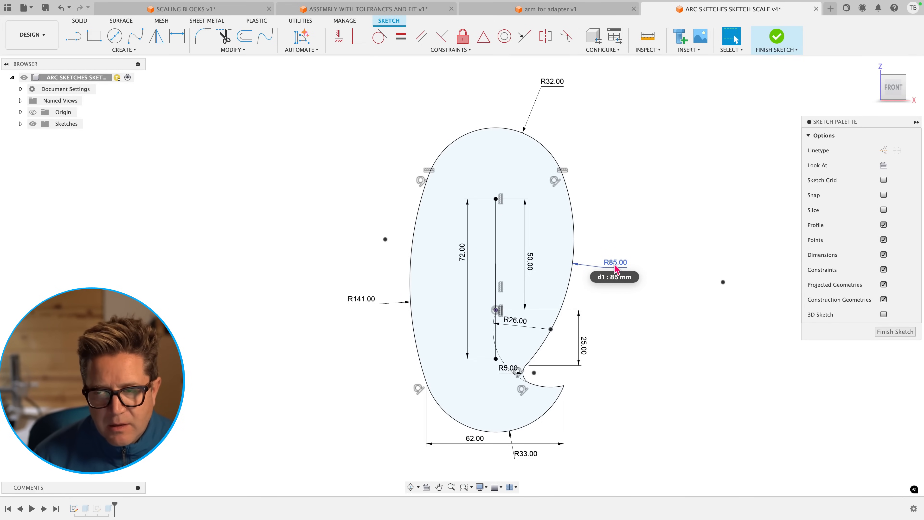
{"action": "mouse_move", "coordinate": [636, 308]}
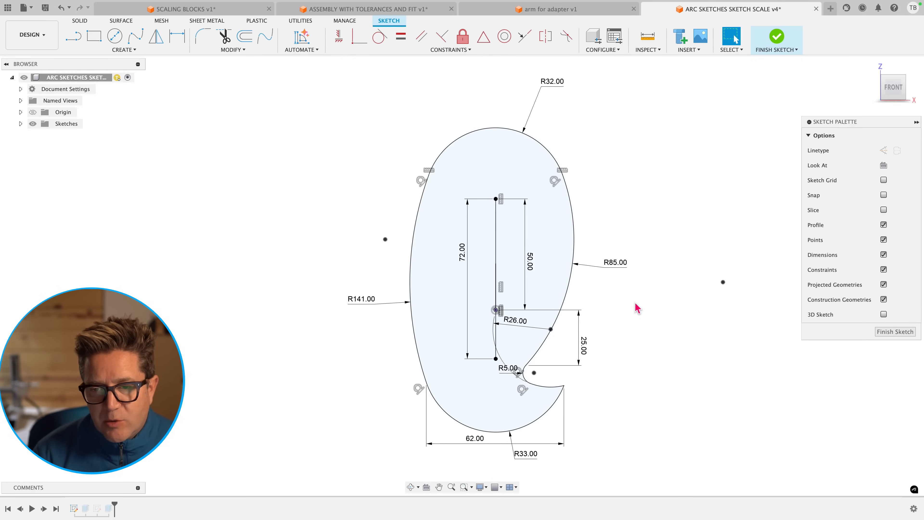
{"action": "left_click", "coordinate": [483, 220]}
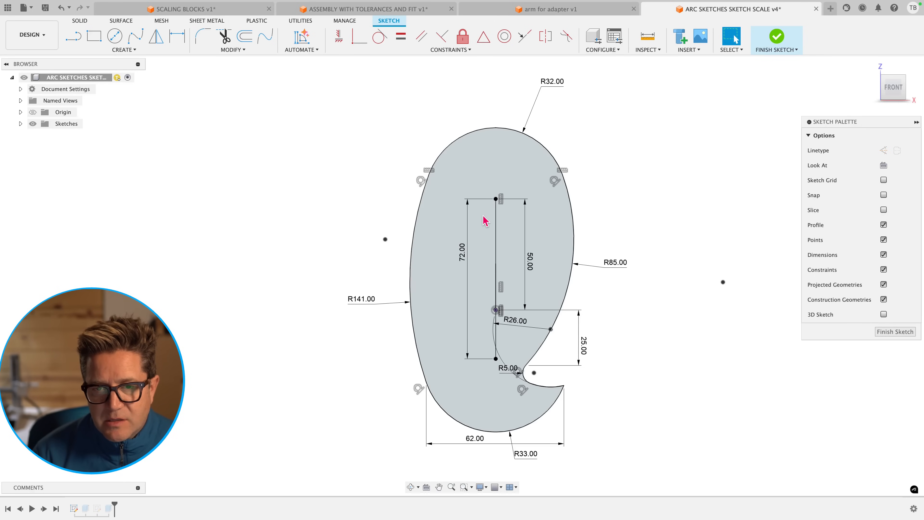
{"action": "left_click", "coordinate": [411, 166]}
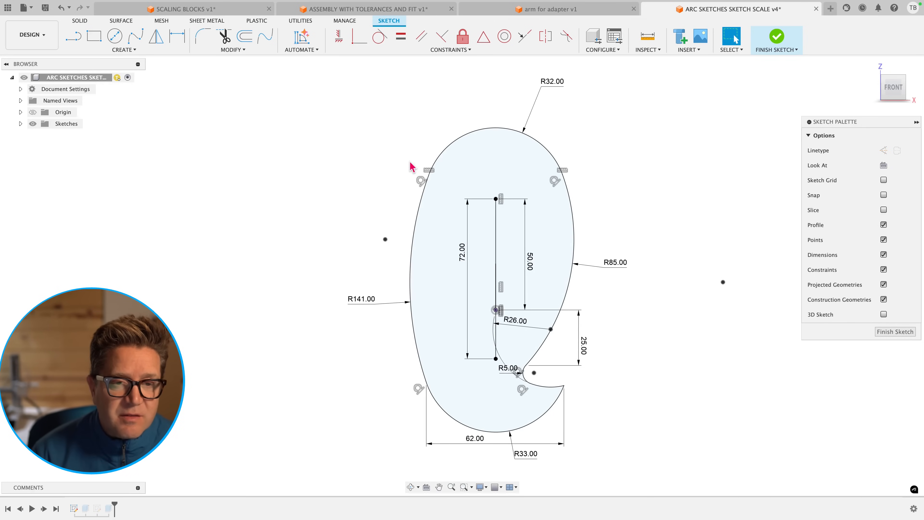
{"action": "left_click", "coordinate": [233, 49]}
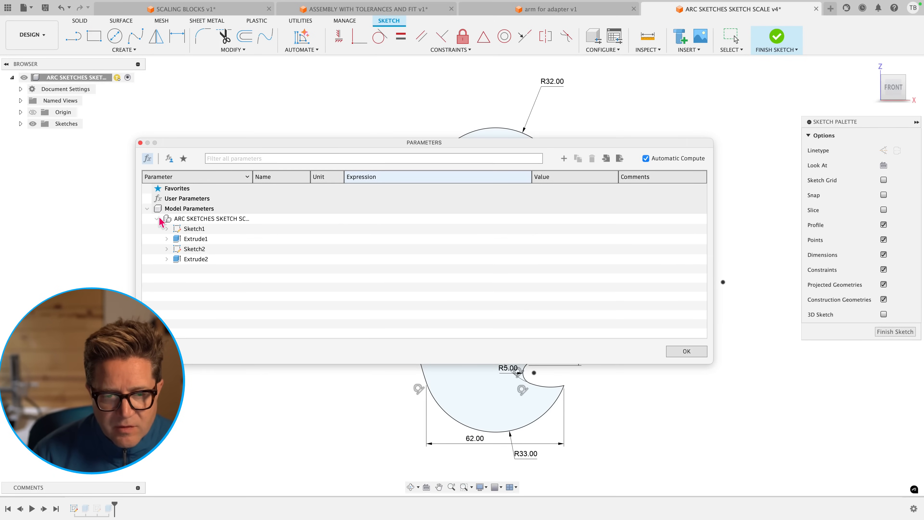
{"action": "mouse_move", "coordinate": [221, 225]}
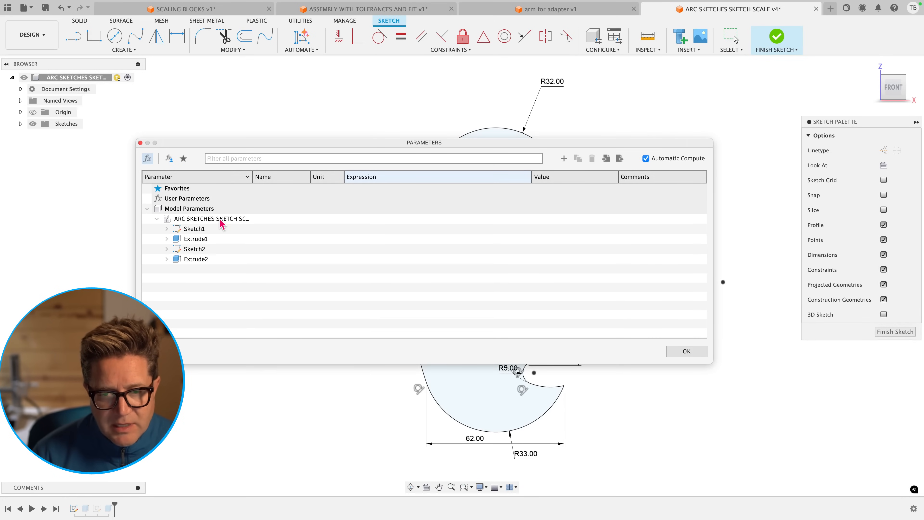
{"action": "mouse_move", "coordinate": [386, 179]}
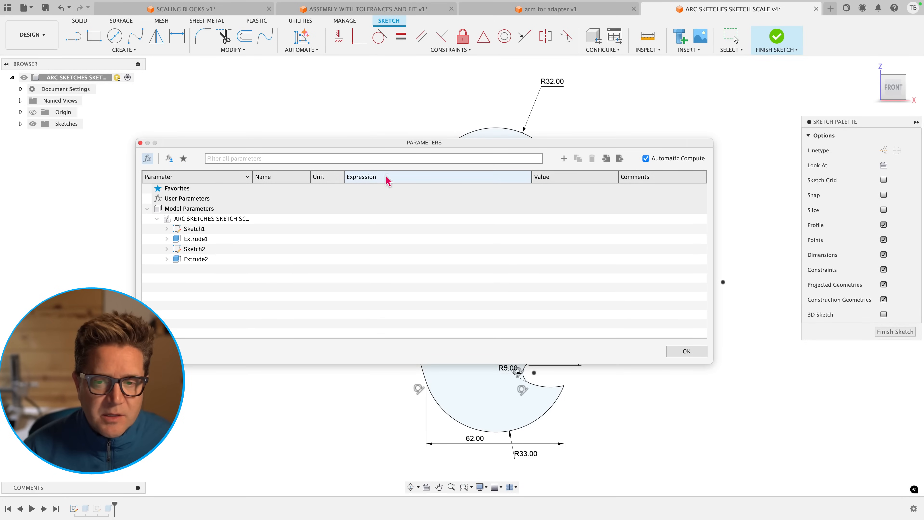
Add user parameter 'scale', No Units, expression 1.
{"action": "left_click", "coordinate": [564, 158]}
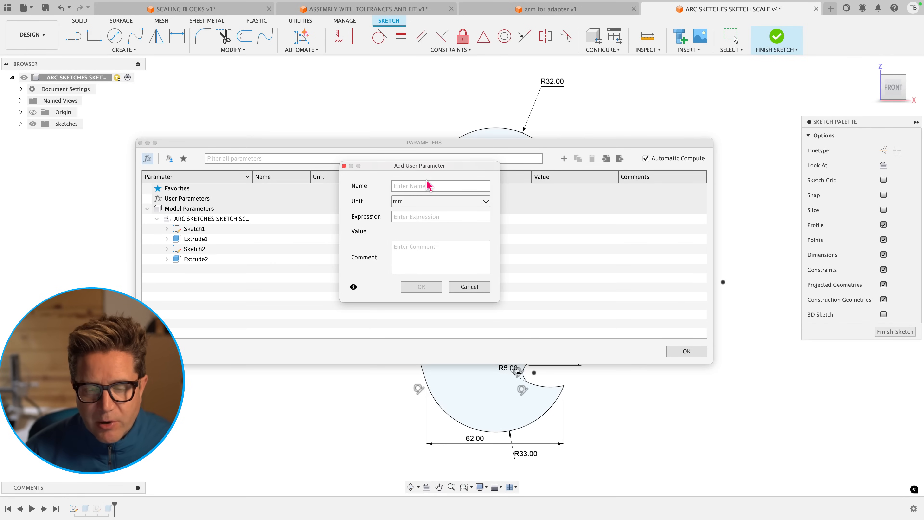
{"action": "type", "text": "scale"}
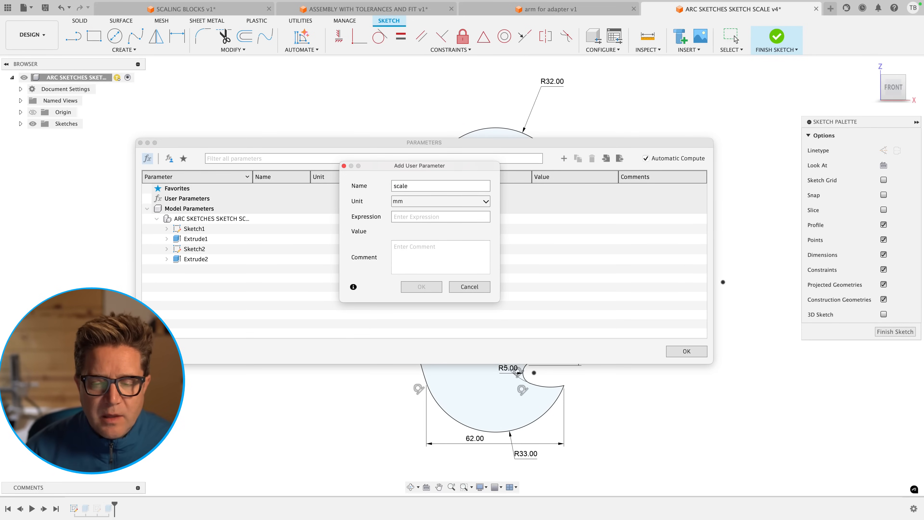
{"action": "left_click", "coordinate": [440, 201]}
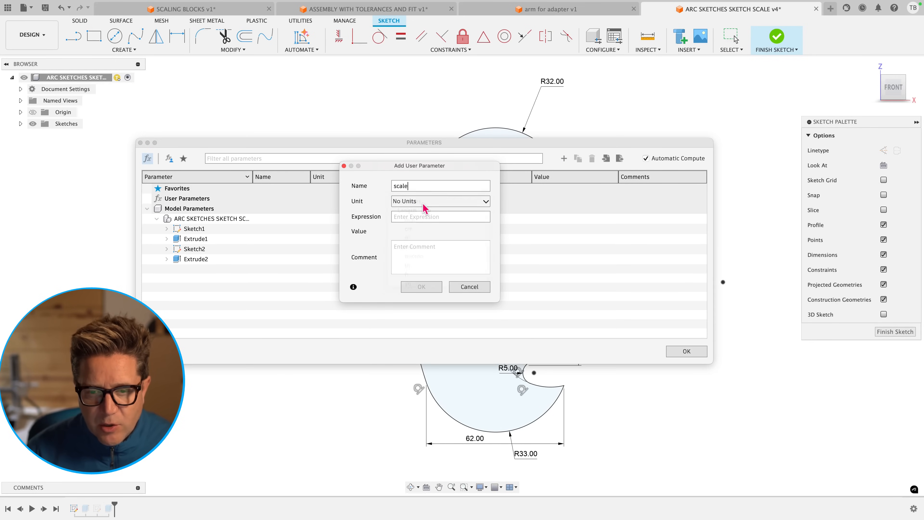
{"action": "type", "text": "1"}
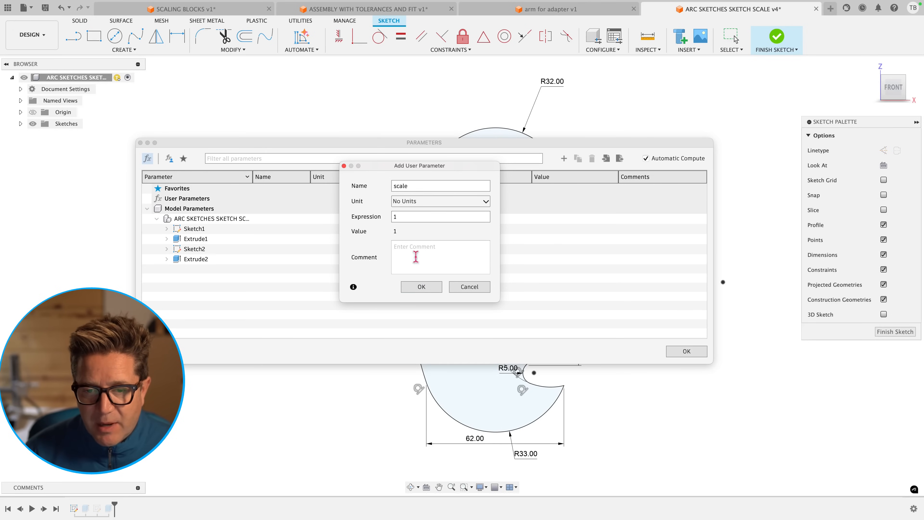
{"action": "left_click", "coordinate": [420, 286]}
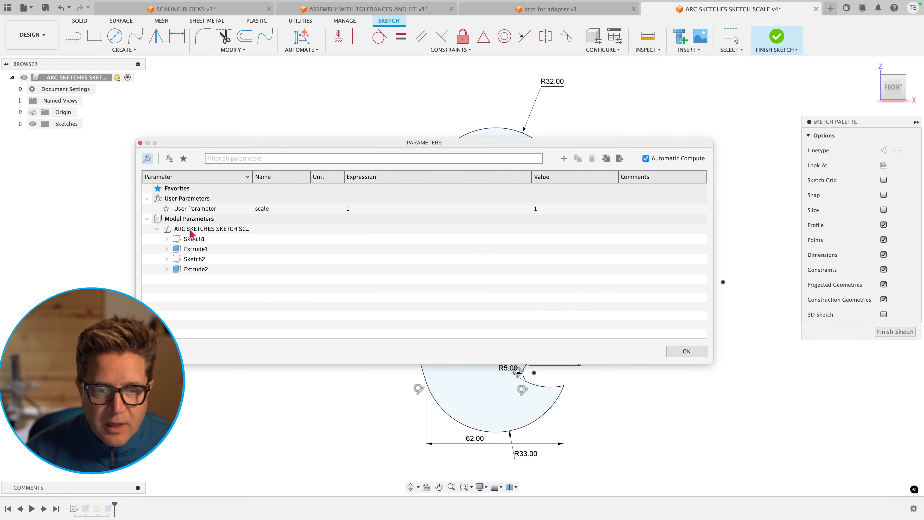
Append *scale to the Sketch1 dimensions d1–d11 and Extrude1's distance expressions.
{"action": "left_click", "coordinate": [167, 238]}
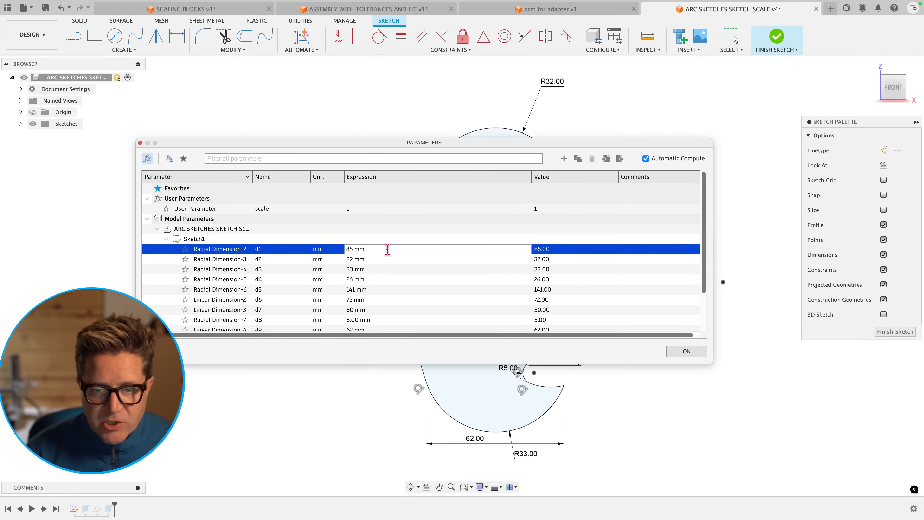
{"action": "type", "text": "*scale"}
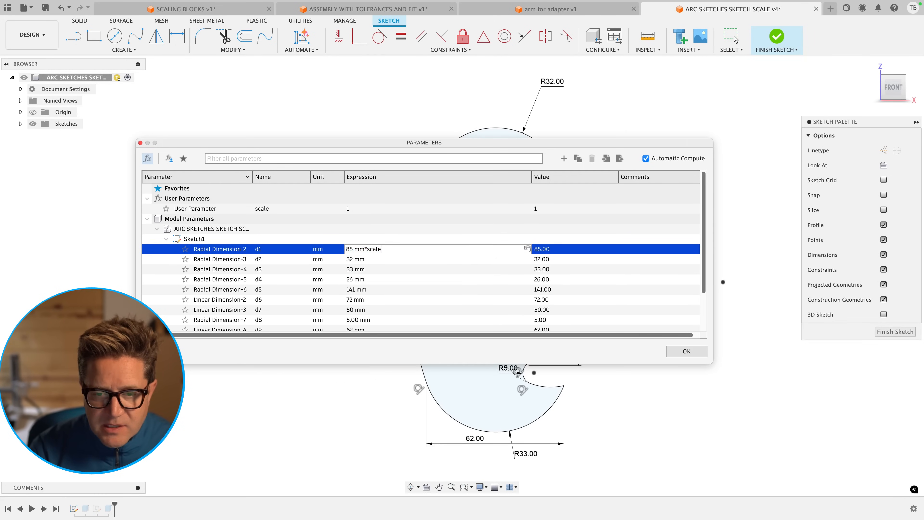
{"action": "mouse_move", "coordinate": [326, 217]}
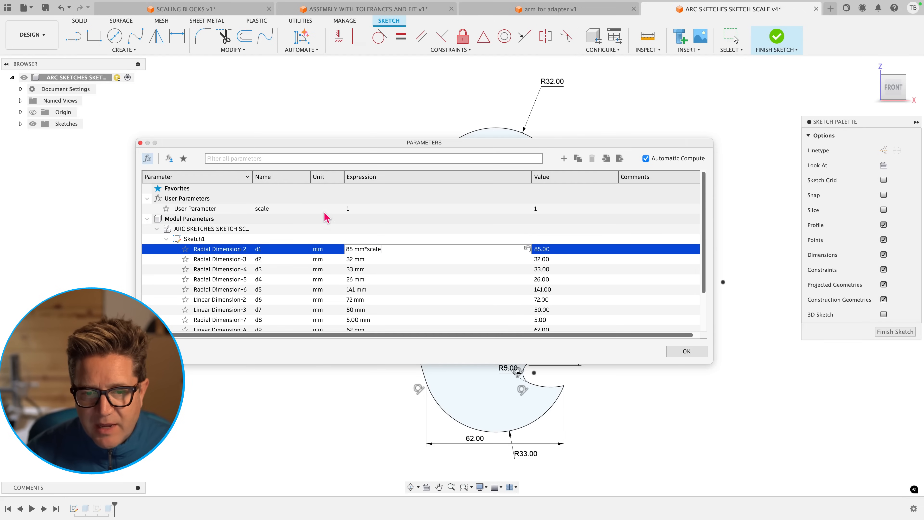
{"action": "mouse_move", "coordinate": [349, 212]}
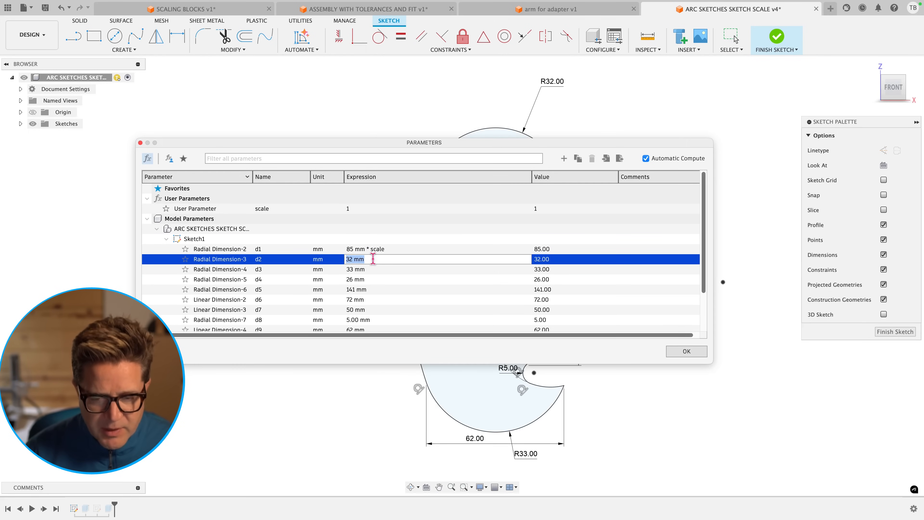
{"action": "type", "text": "*scale"}
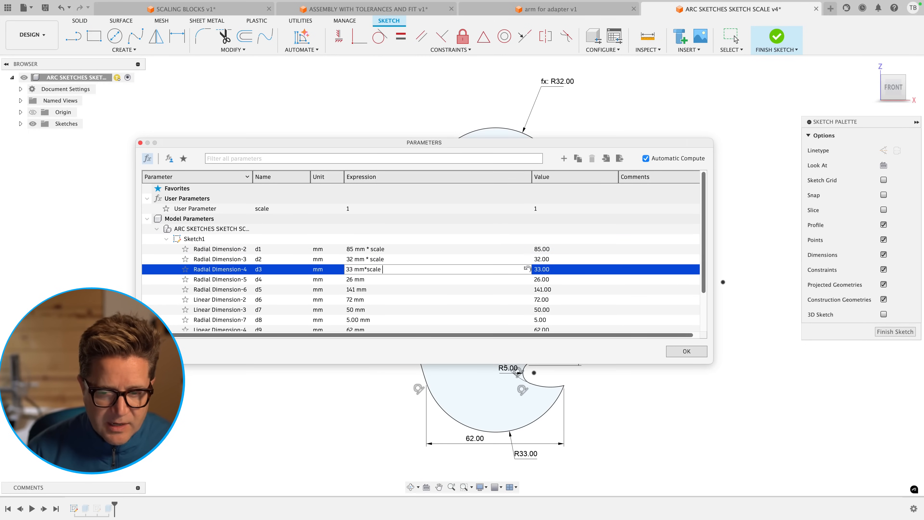
{"action": "scroll", "scroll_direction": "down", "scroll_amount": 3}
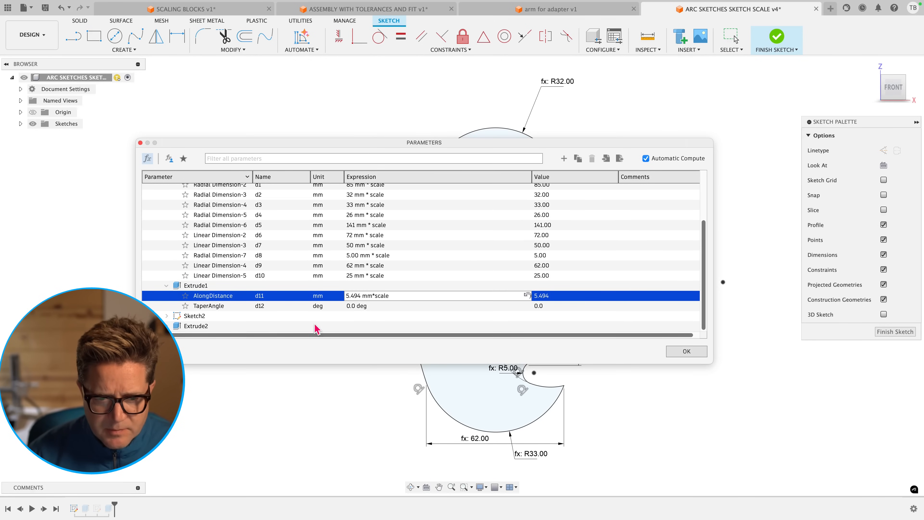
{"action": "left_click", "coordinate": [194, 315]}
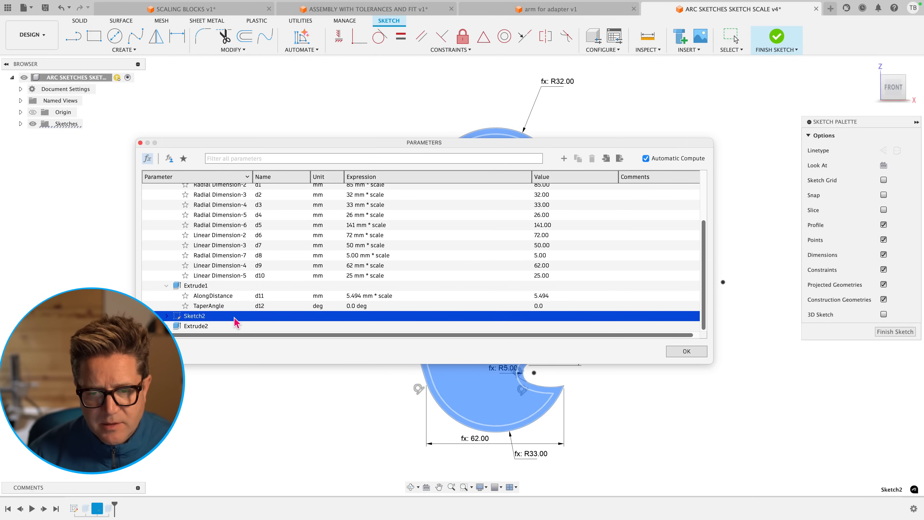
{"action": "left_click", "coordinate": [685, 351]}
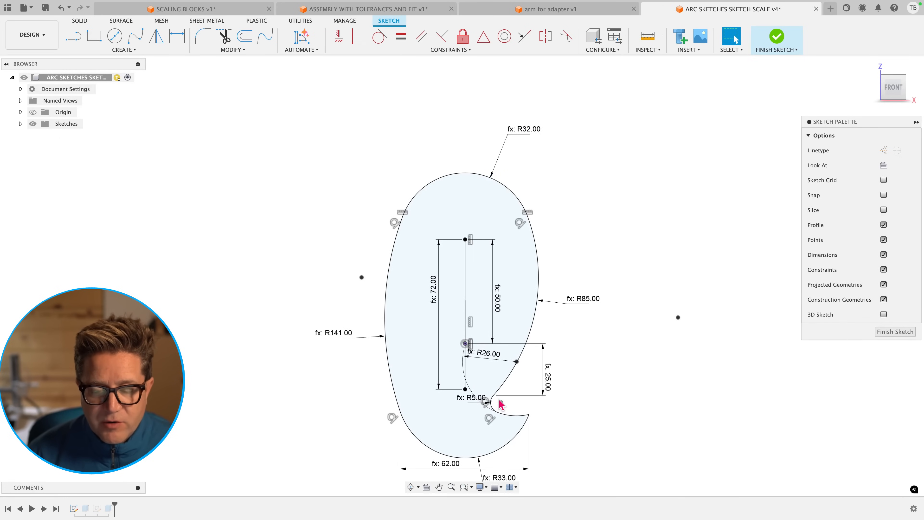
{"action": "mouse_move", "coordinate": [315, 67]}
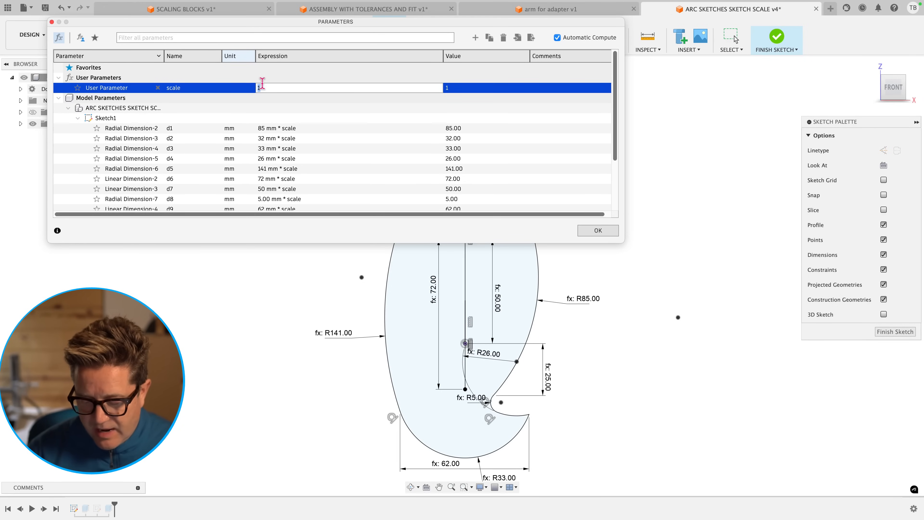
Set the scale user parameter expression to 1.5 and apply it, enlarging the arc sketch.
{"action": "type", "text": "1.5"}
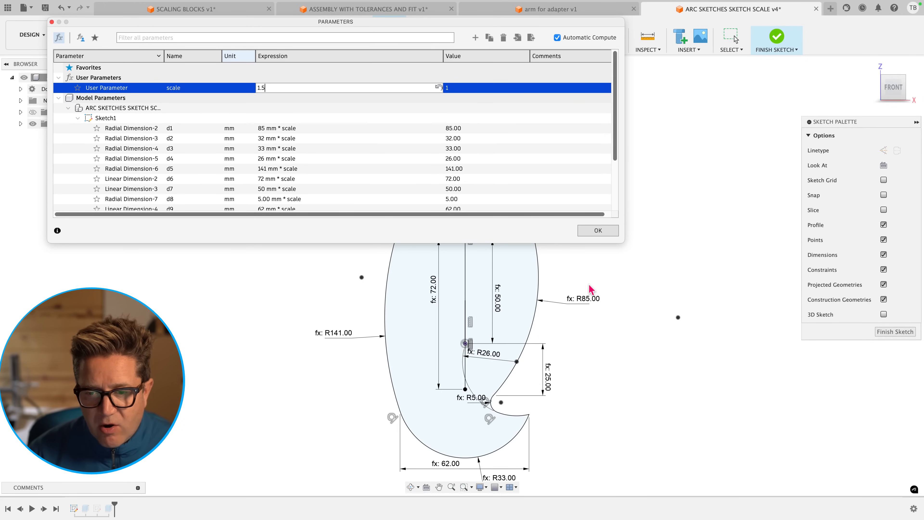
{"action": "left_click", "coordinate": [597, 231]}
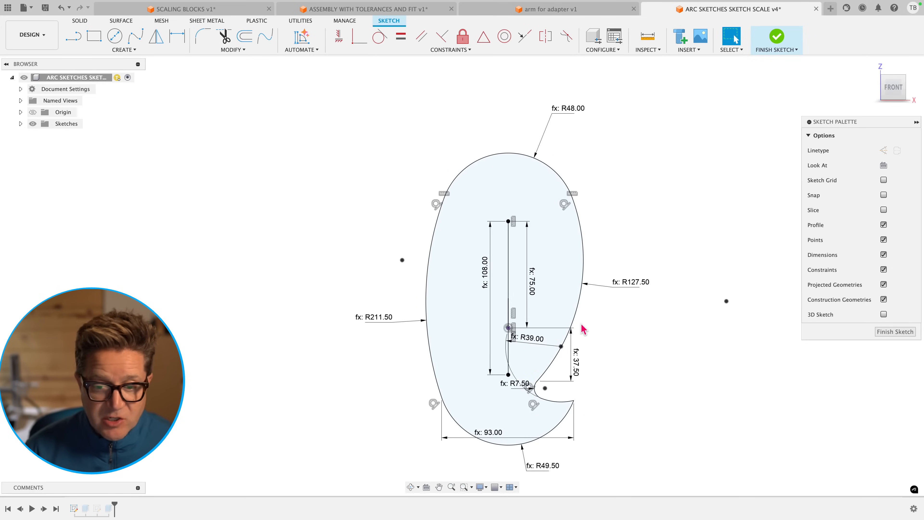
{"action": "left_click", "coordinate": [571, 357]}
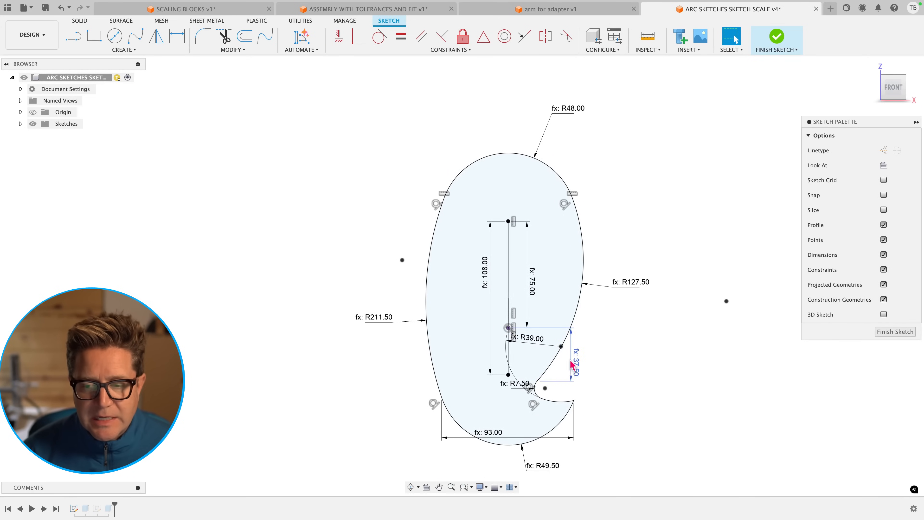
{"action": "mouse_move", "coordinate": [591, 155]}
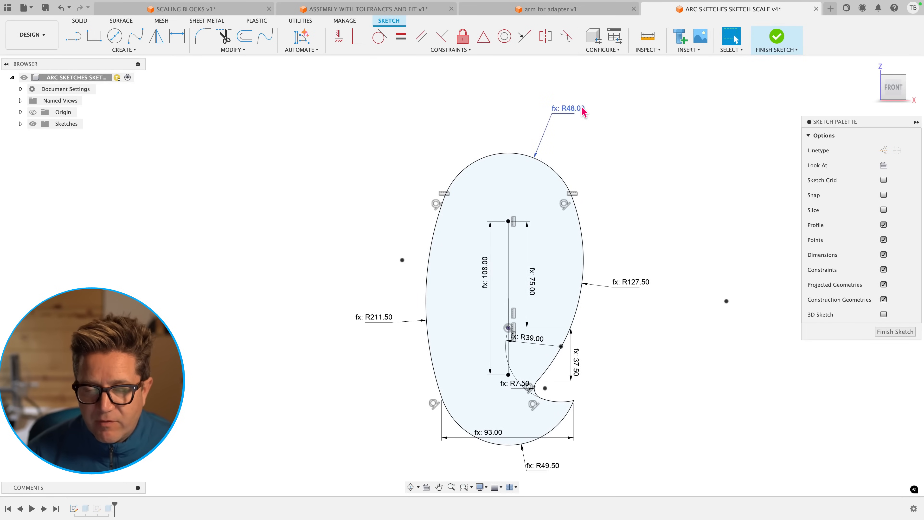
{"action": "mouse_move", "coordinate": [595, 380]}
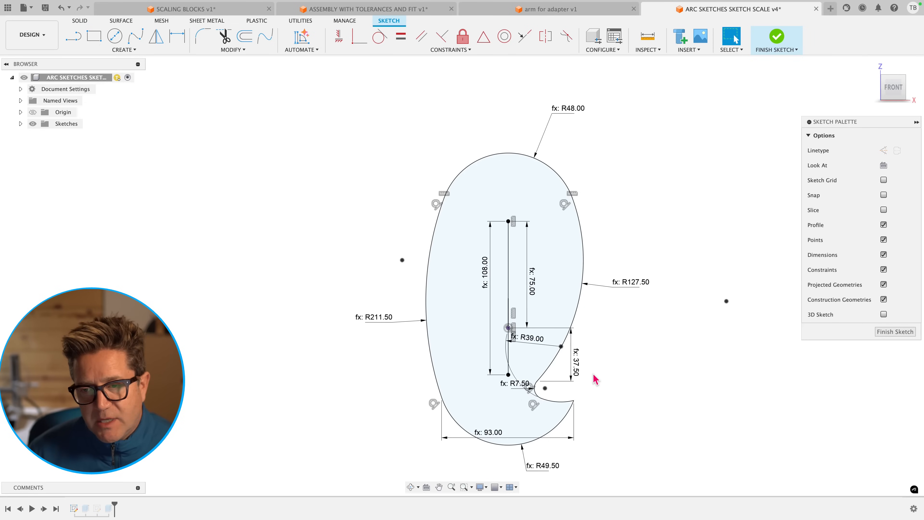
{"action": "mouse_move", "coordinate": [831, 7]}
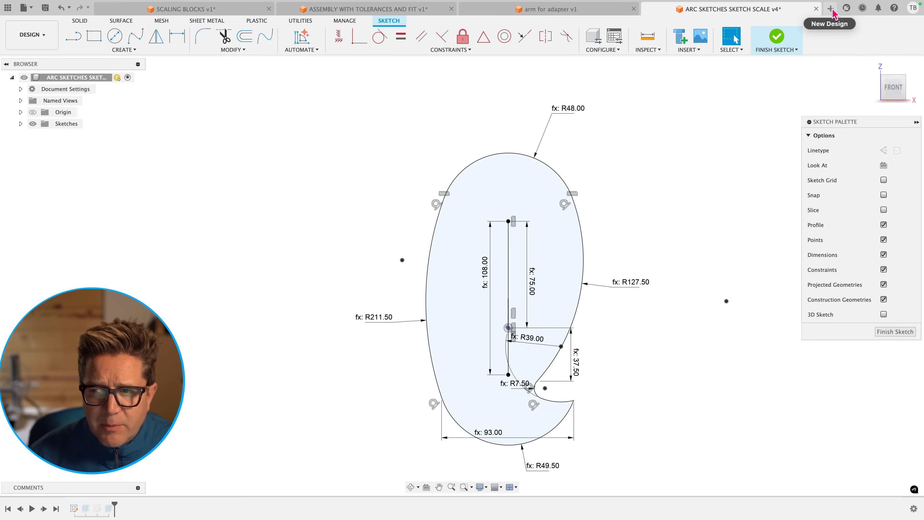
Sketch a closed notched polygon profile in a new blank design and select its upper right line.
{"action": "left_click", "coordinate": [830, 8]}
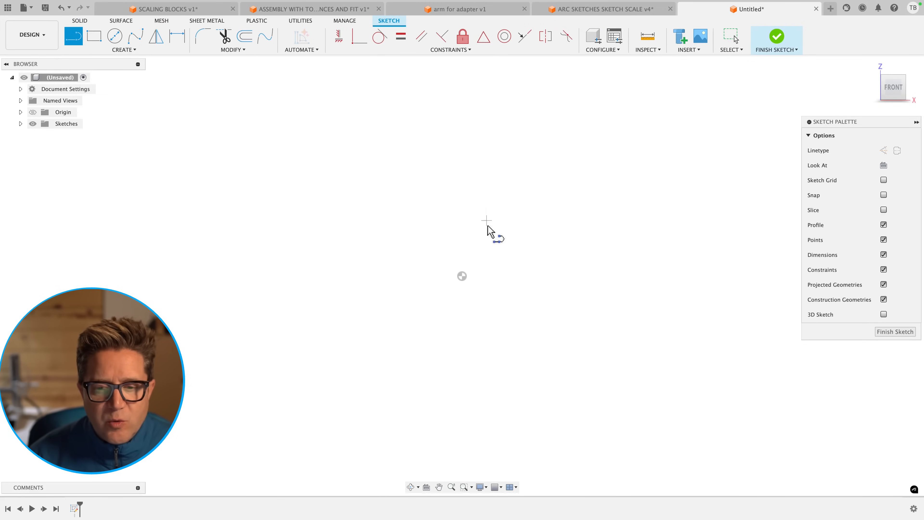
{"action": "left_click", "coordinate": [462, 139]}
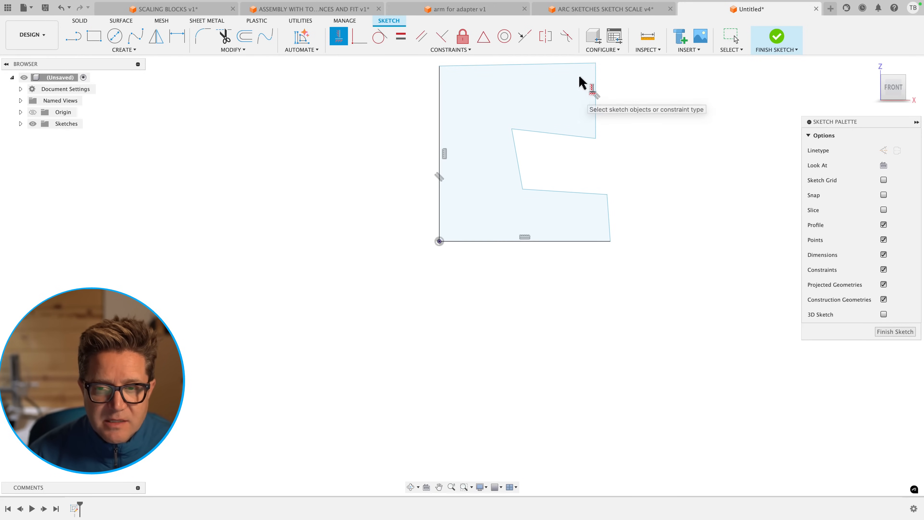
{"action": "left_click", "coordinate": [595, 91]}
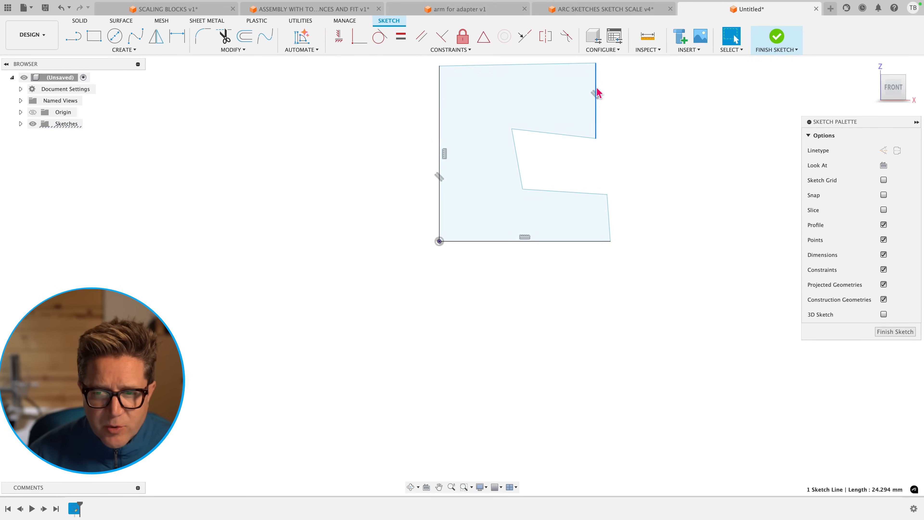
{"action": "mouse_move", "coordinate": [642, 102]}
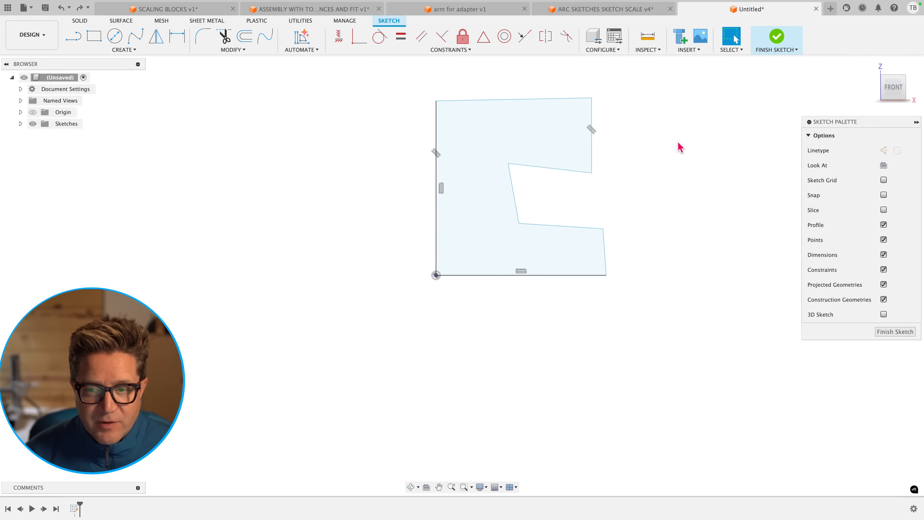
{"action": "mouse_move", "coordinate": [912, 8]}
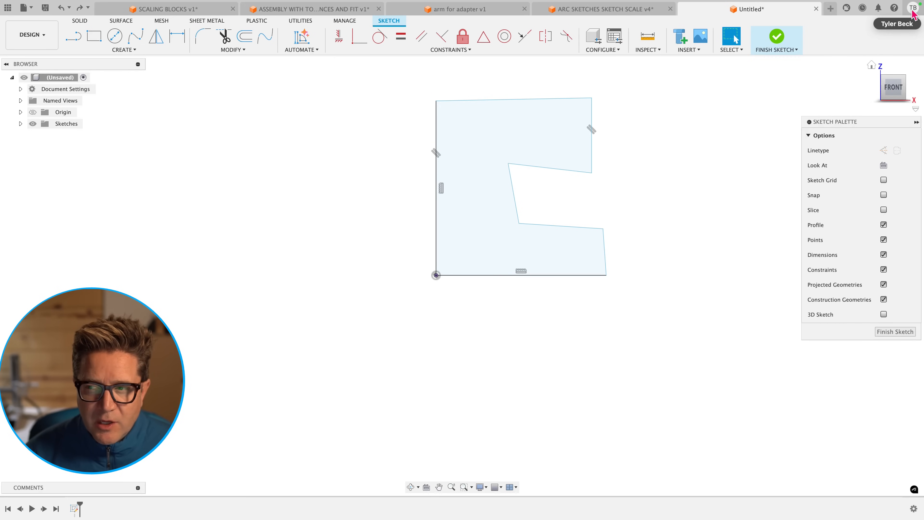
Enable 'Scale entire sketch at first dimension' in the General > Design preferences.
{"action": "left_click", "coordinate": [914, 9]}
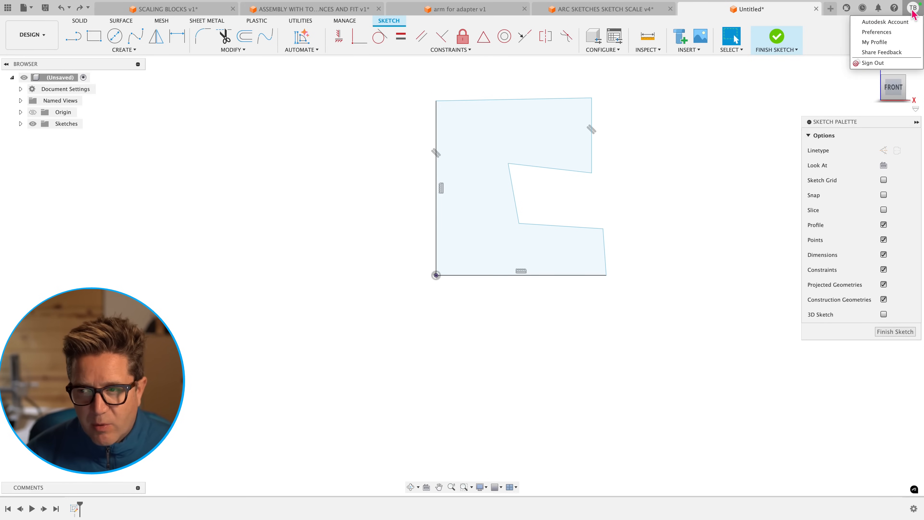
{"action": "left_click", "coordinate": [877, 32]}
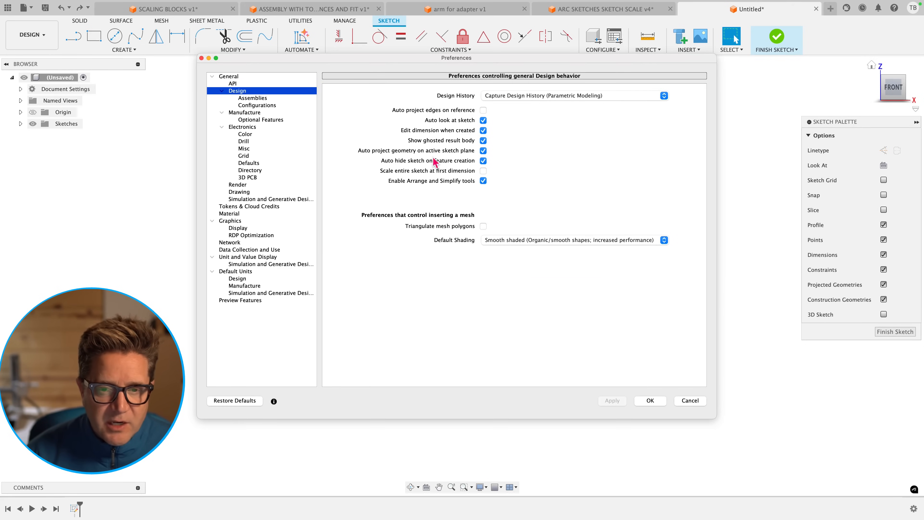
{"action": "mouse_move", "coordinate": [447, 169]}
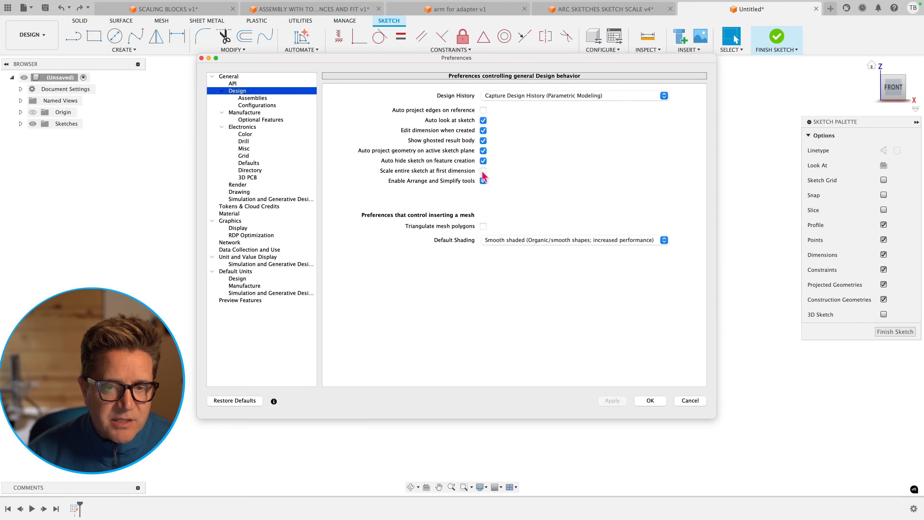
{"action": "left_click", "coordinate": [483, 170]}
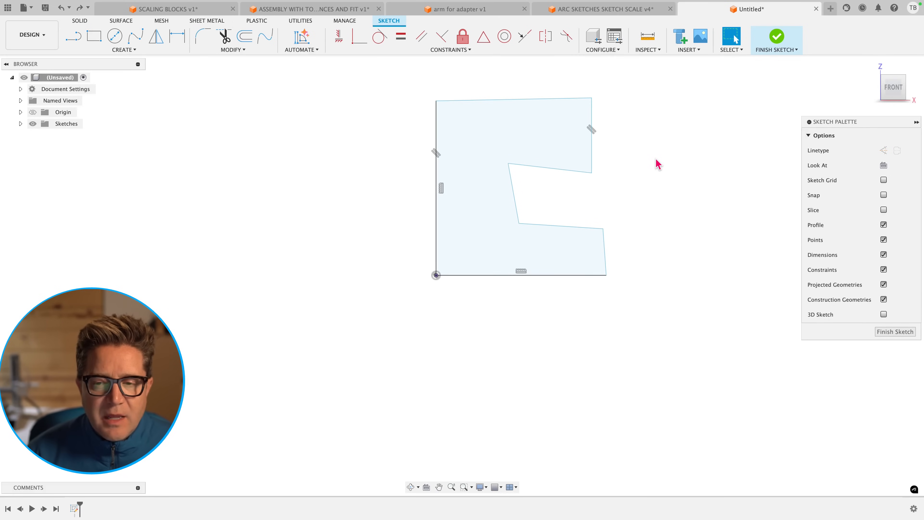
Dimension the upper right line to 240, scaling the whole outline so its bottom becomes 550 mm.
{"action": "left_click", "coordinate": [589, 129]}
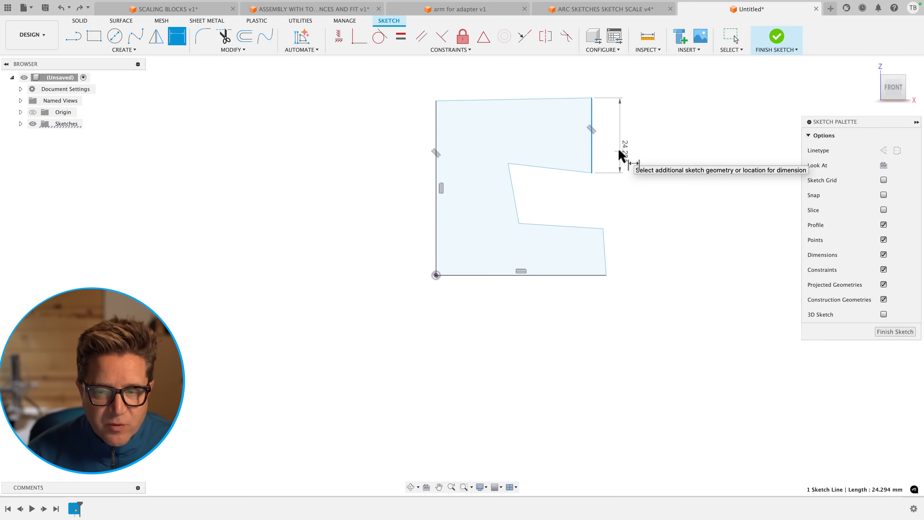
{"action": "left_click", "coordinate": [619, 165]}
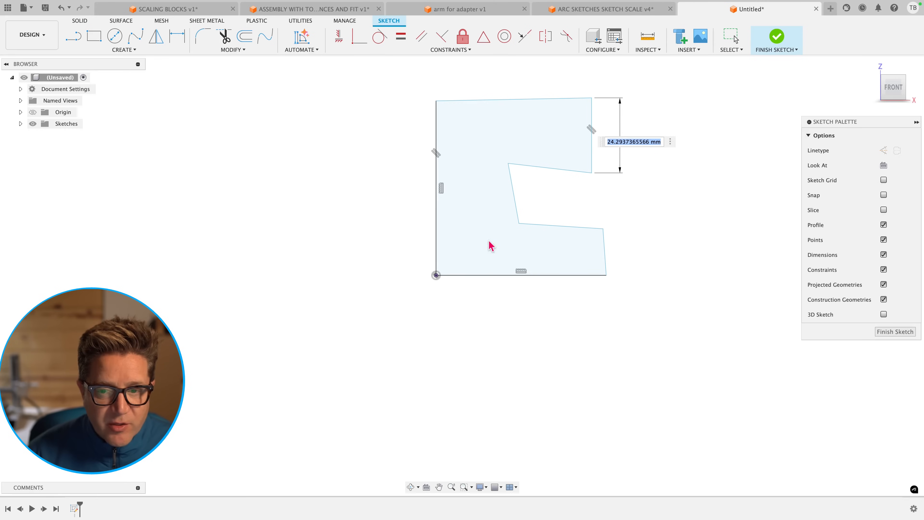
{"action": "left_click", "coordinate": [632, 141]}
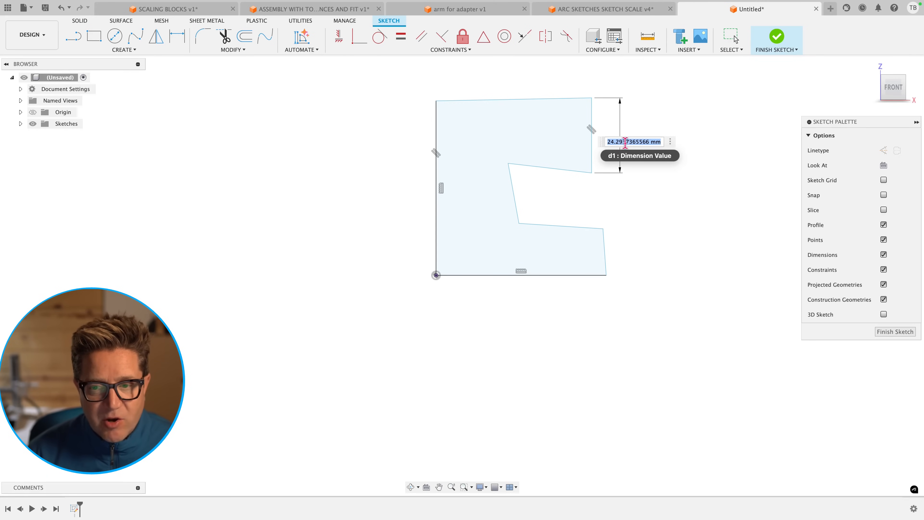
{"action": "type", "text": "240"}
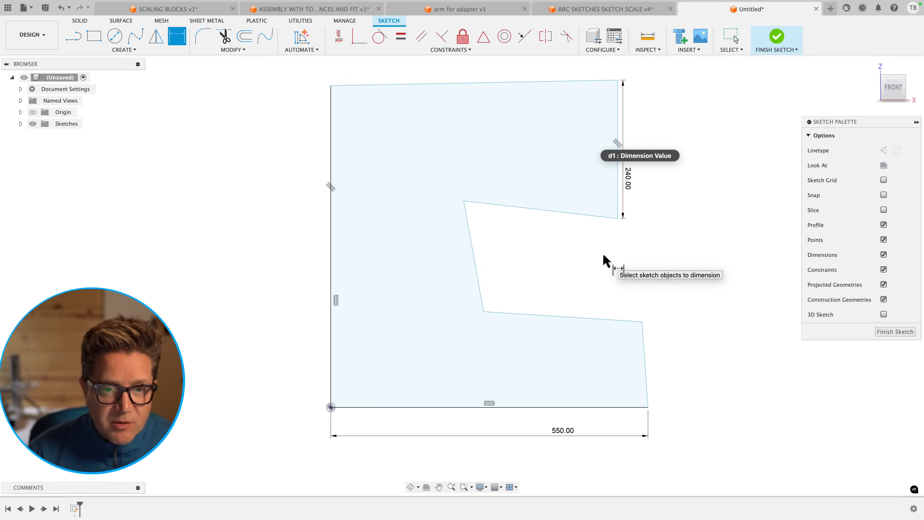
{"action": "mouse_move", "coordinate": [597, 263]}
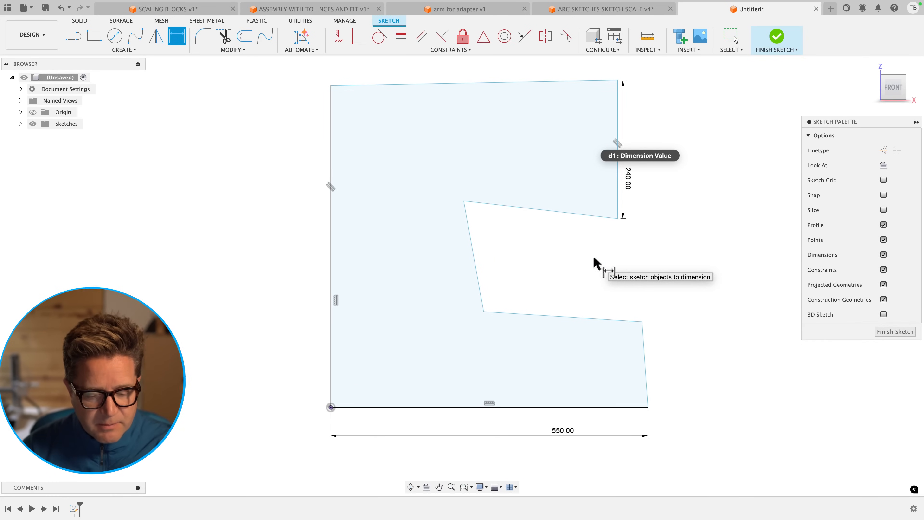